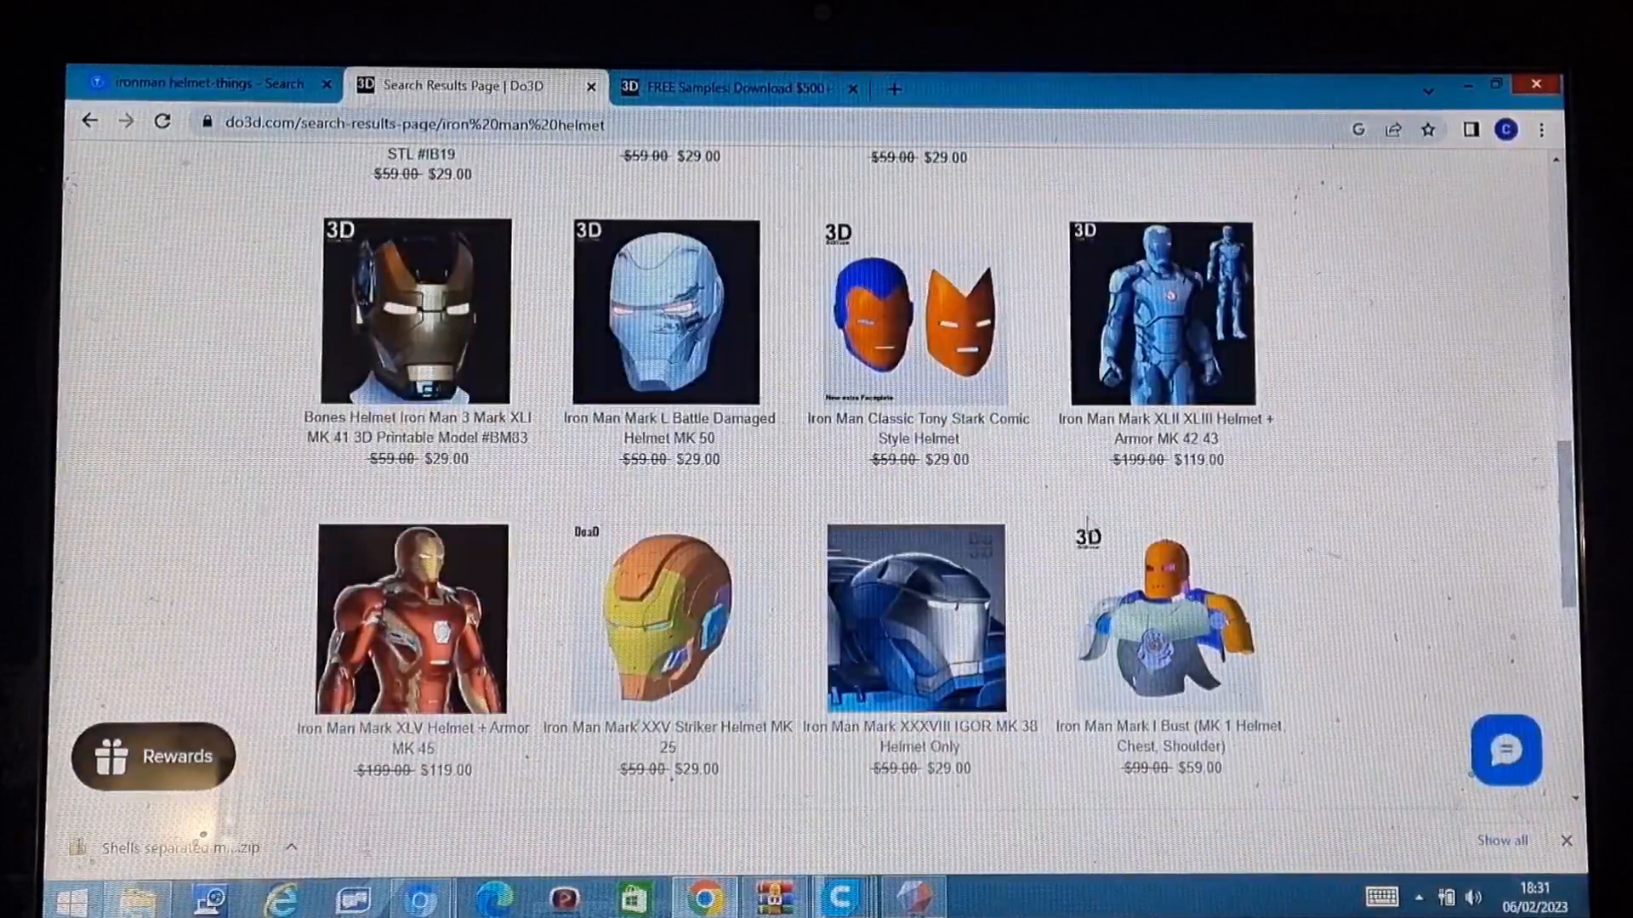
# - Scroll through the Do3D Iron Man helmet search results
pyautogui.scroll(-3)
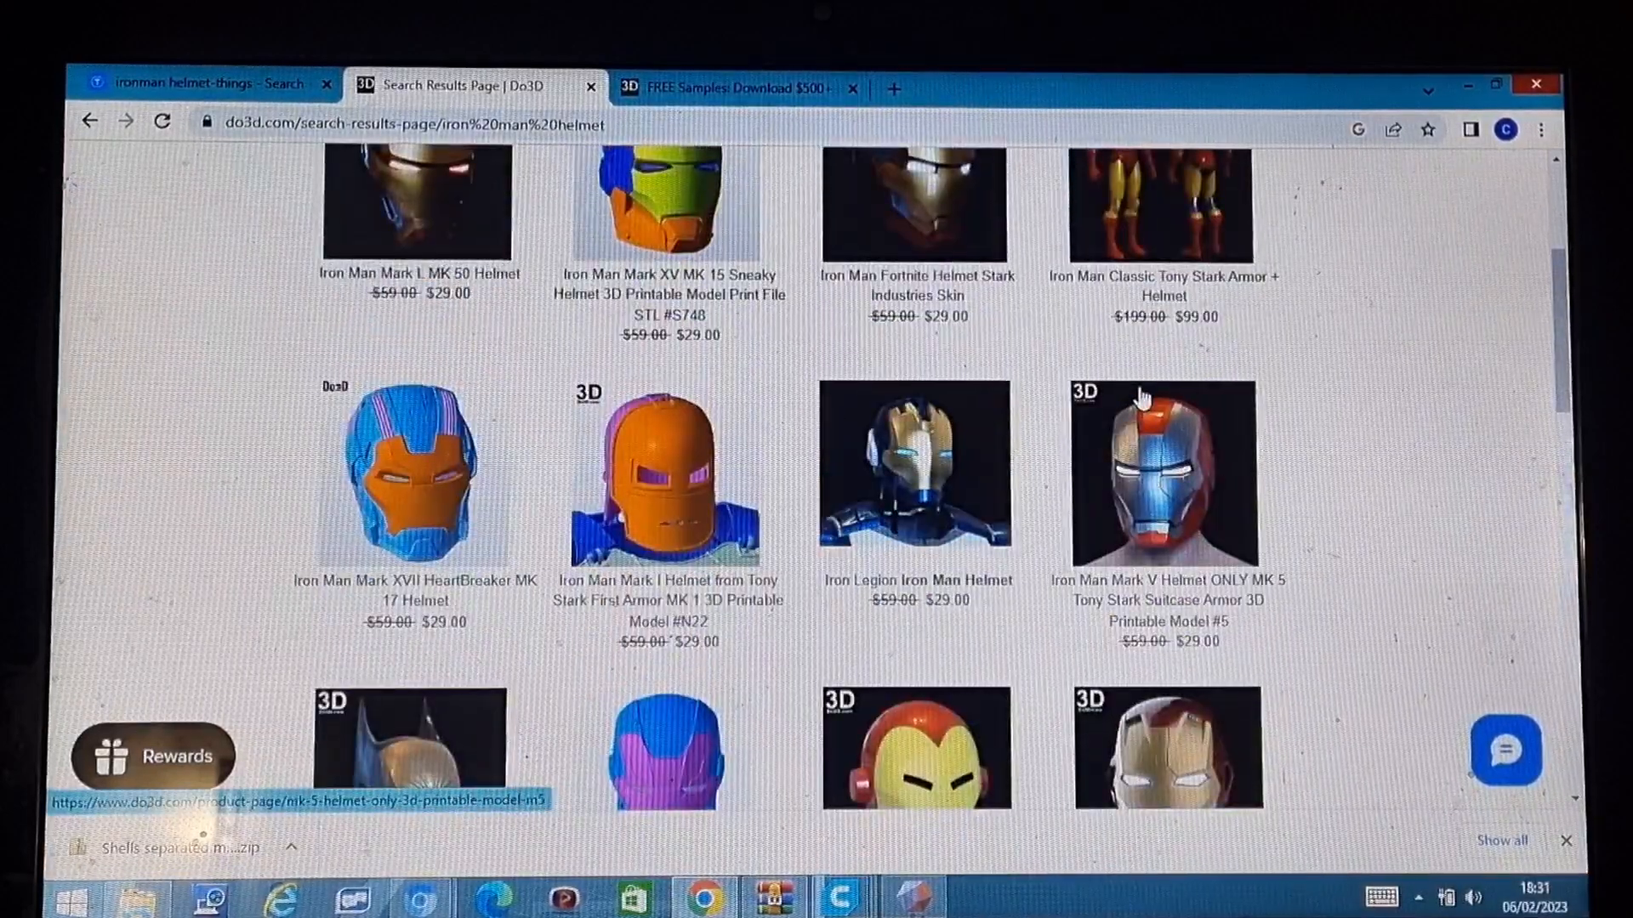
pyautogui.scroll(3)
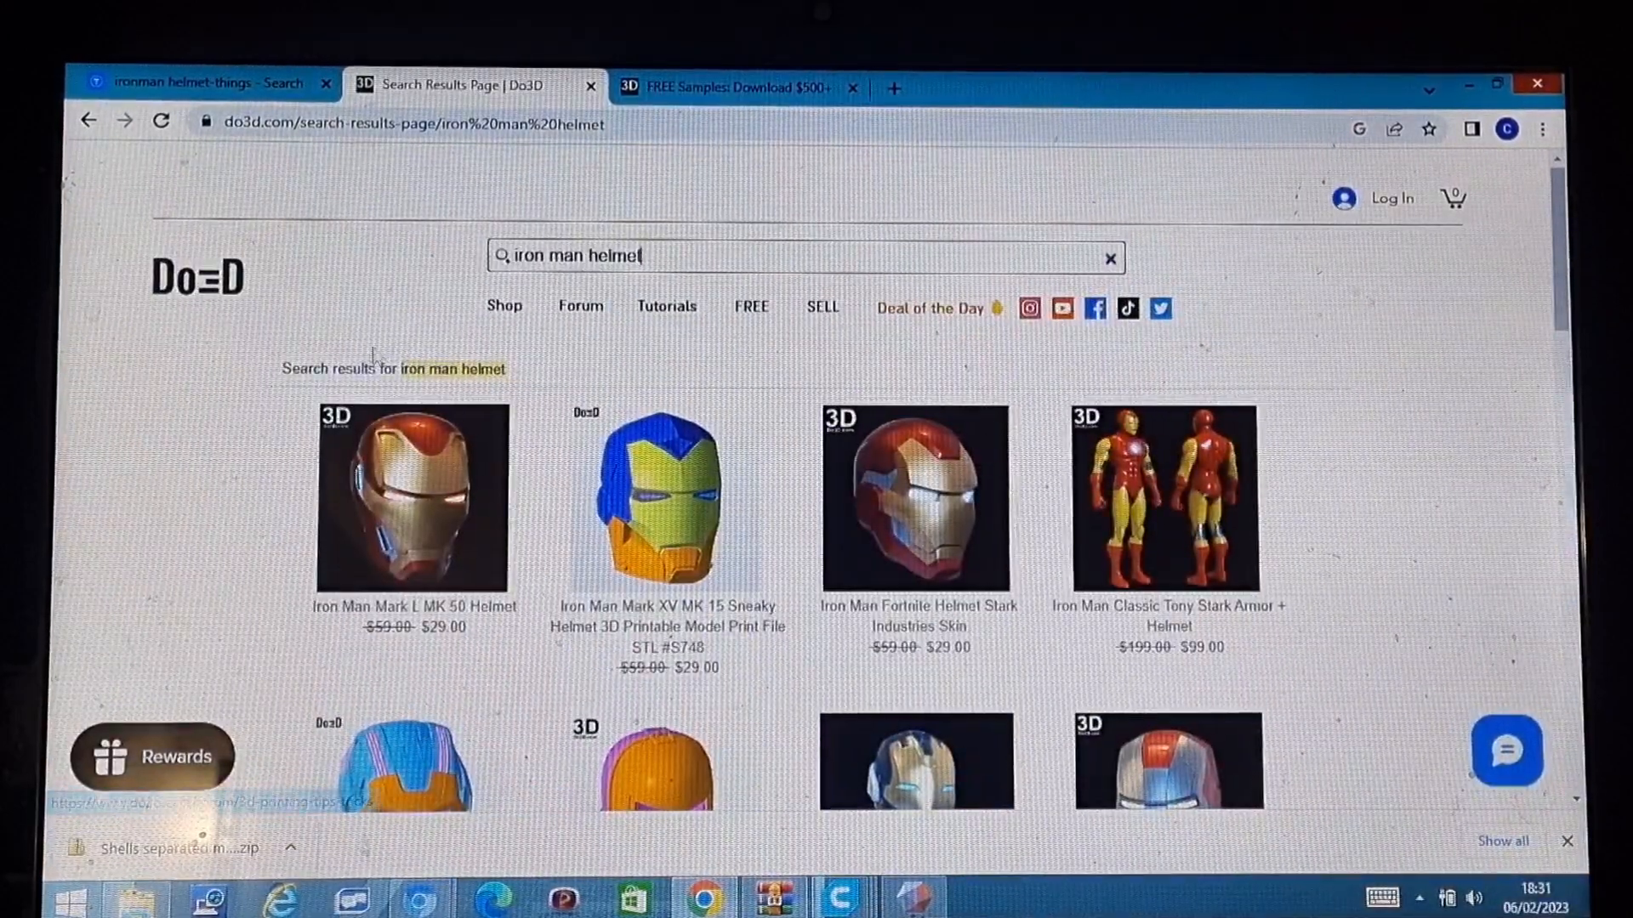
pyautogui.scroll(-3)
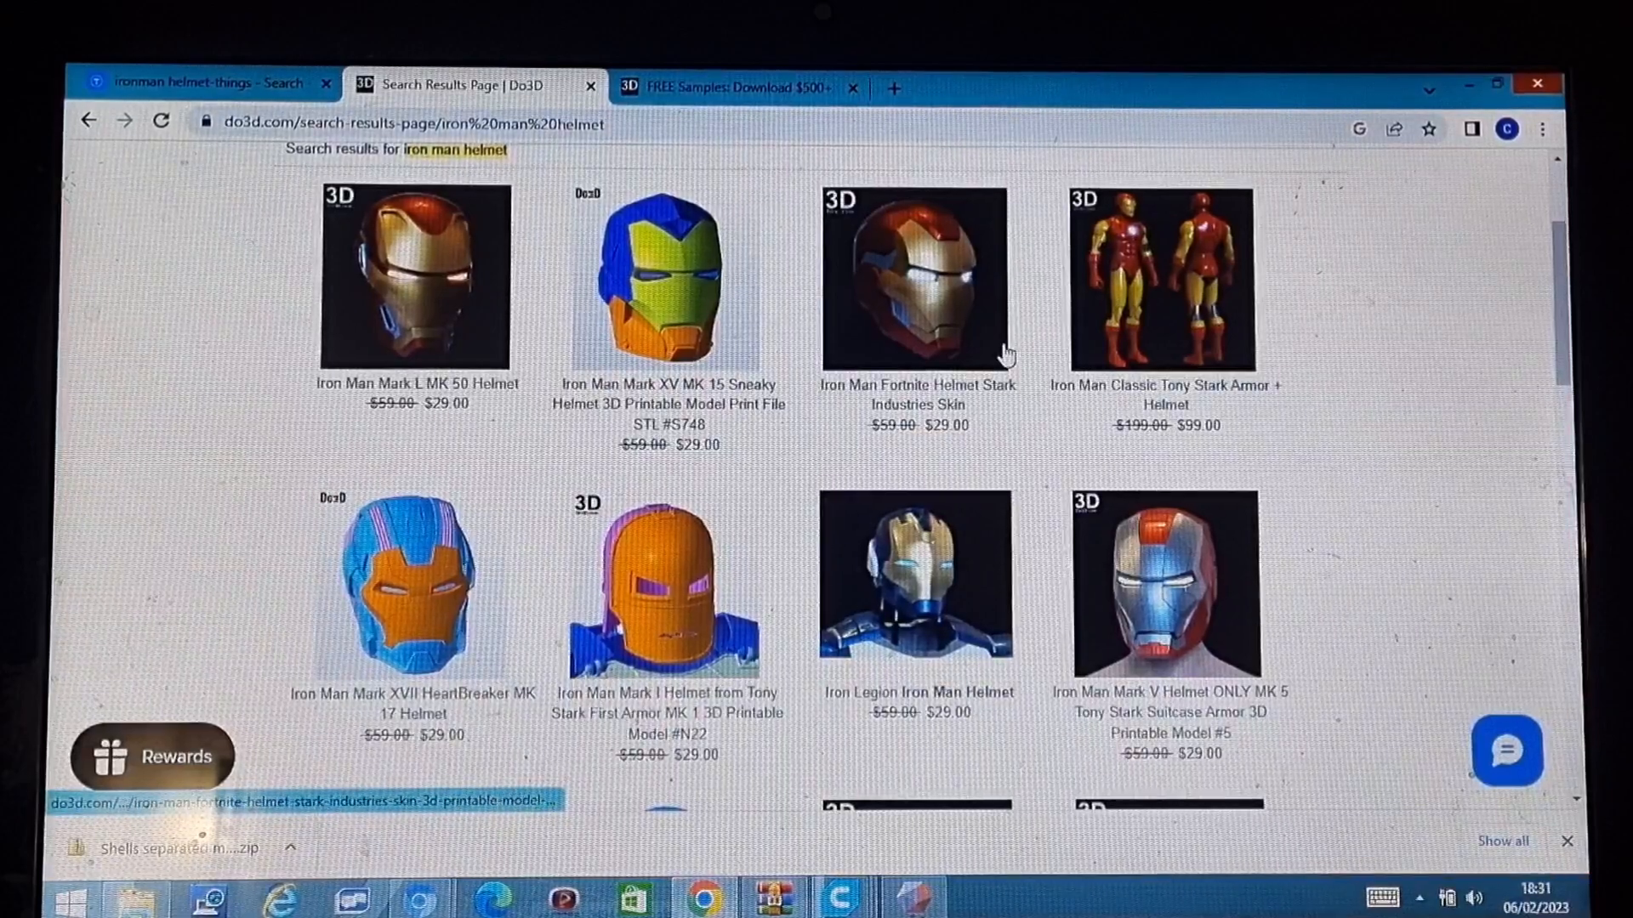
pyautogui.scroll(-3)
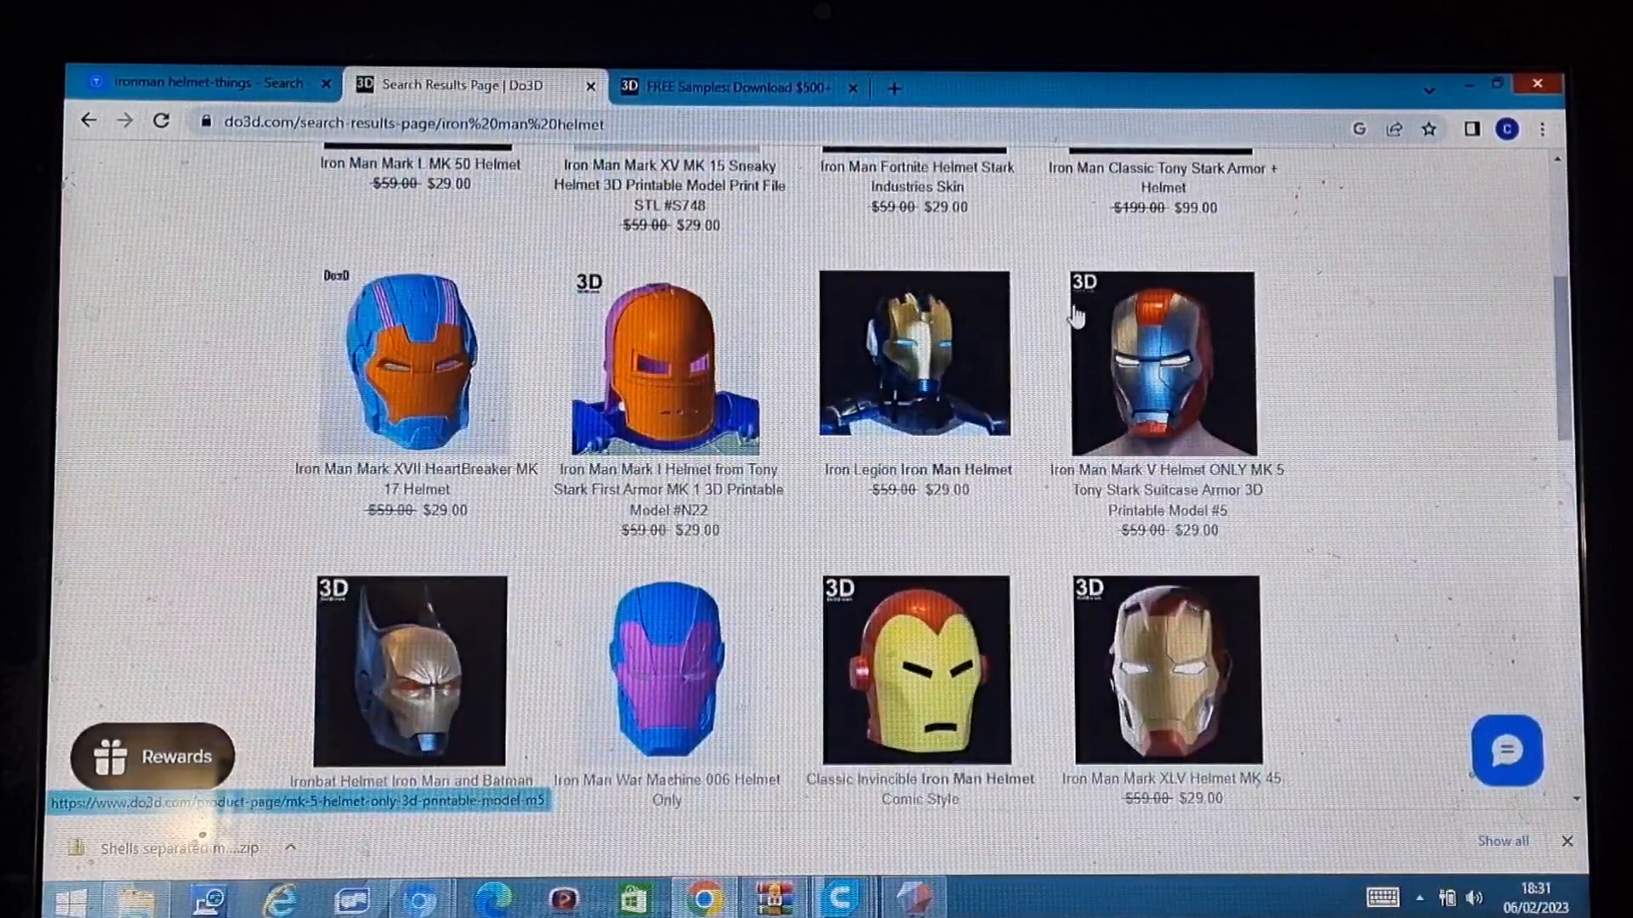
pyautogui.scroll(-3)
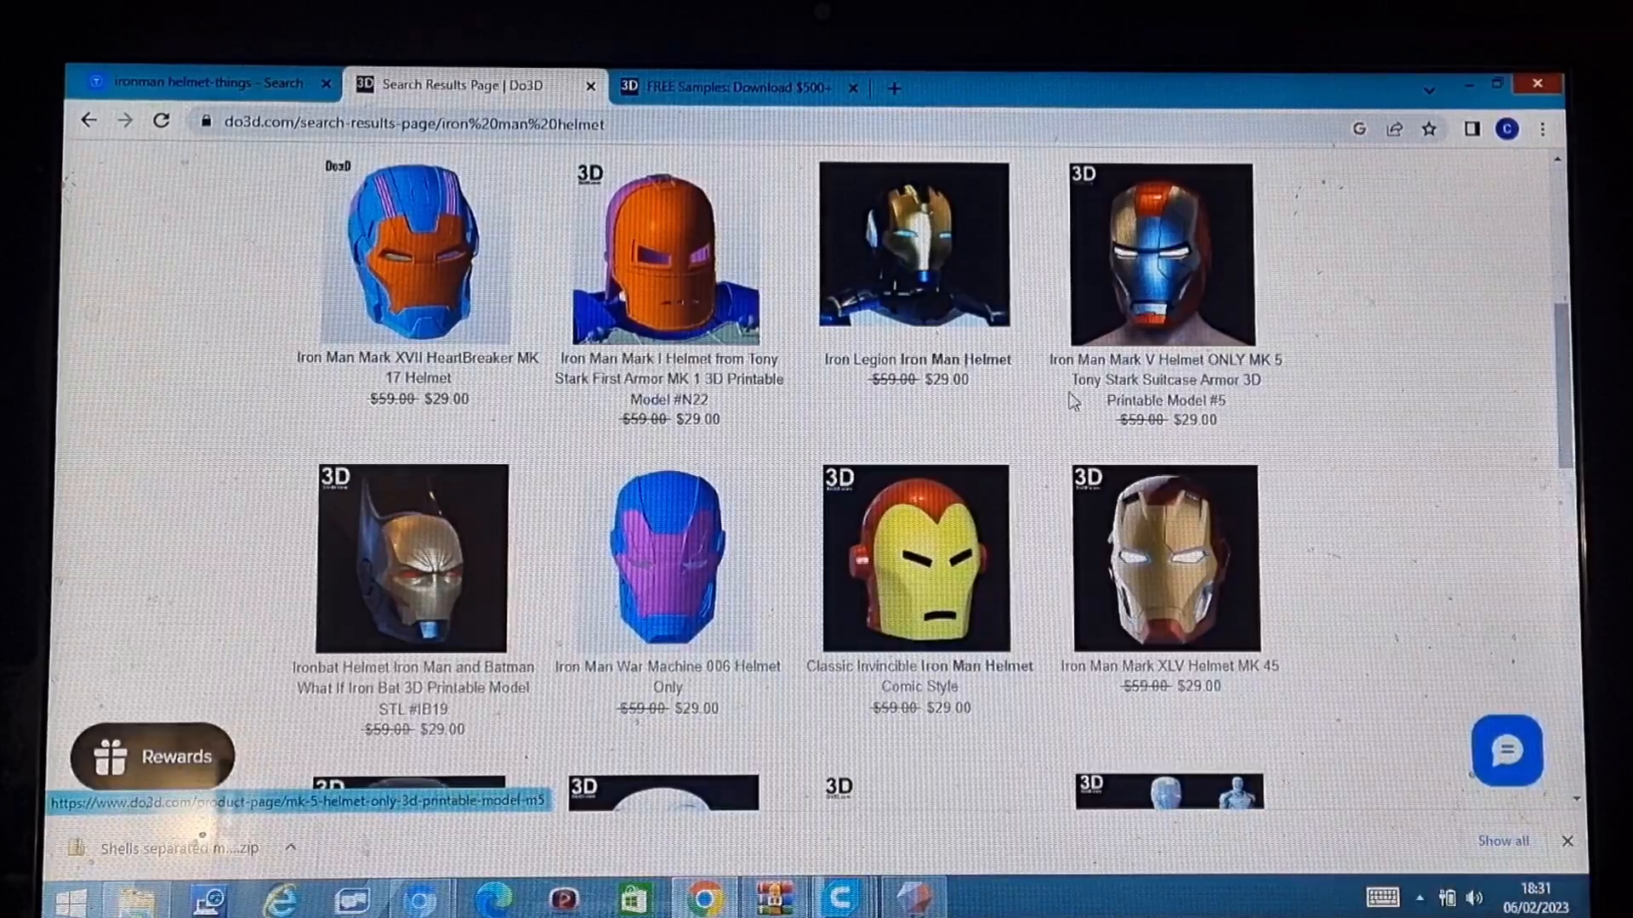
pyautogui.scroll(3)
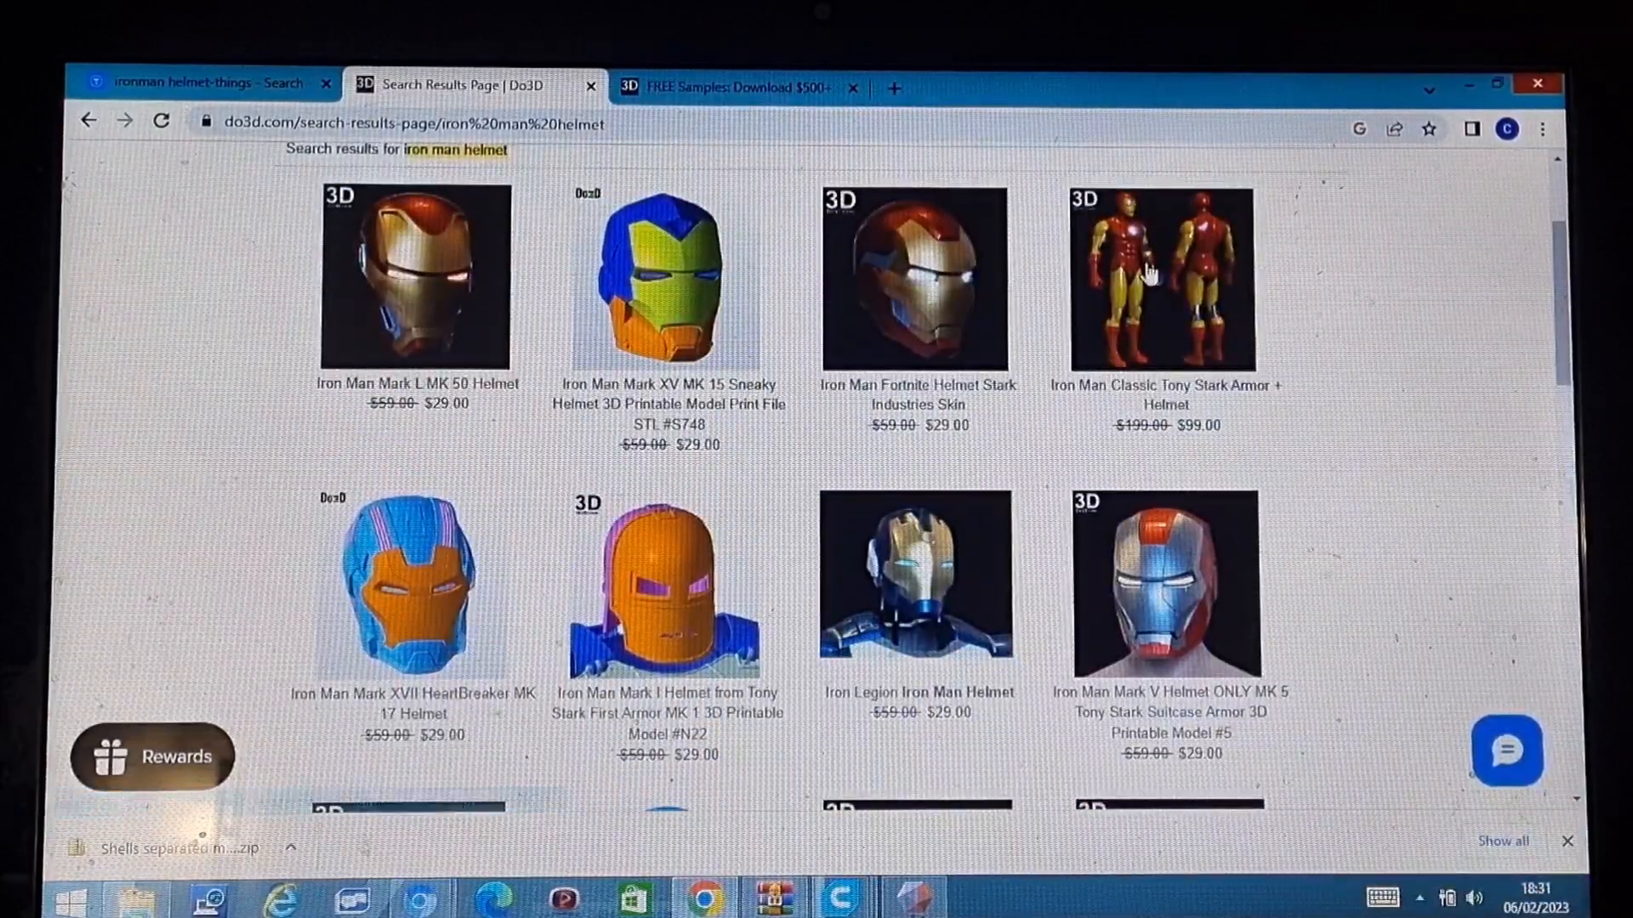
pyautogui.moveTo(1307, 372)
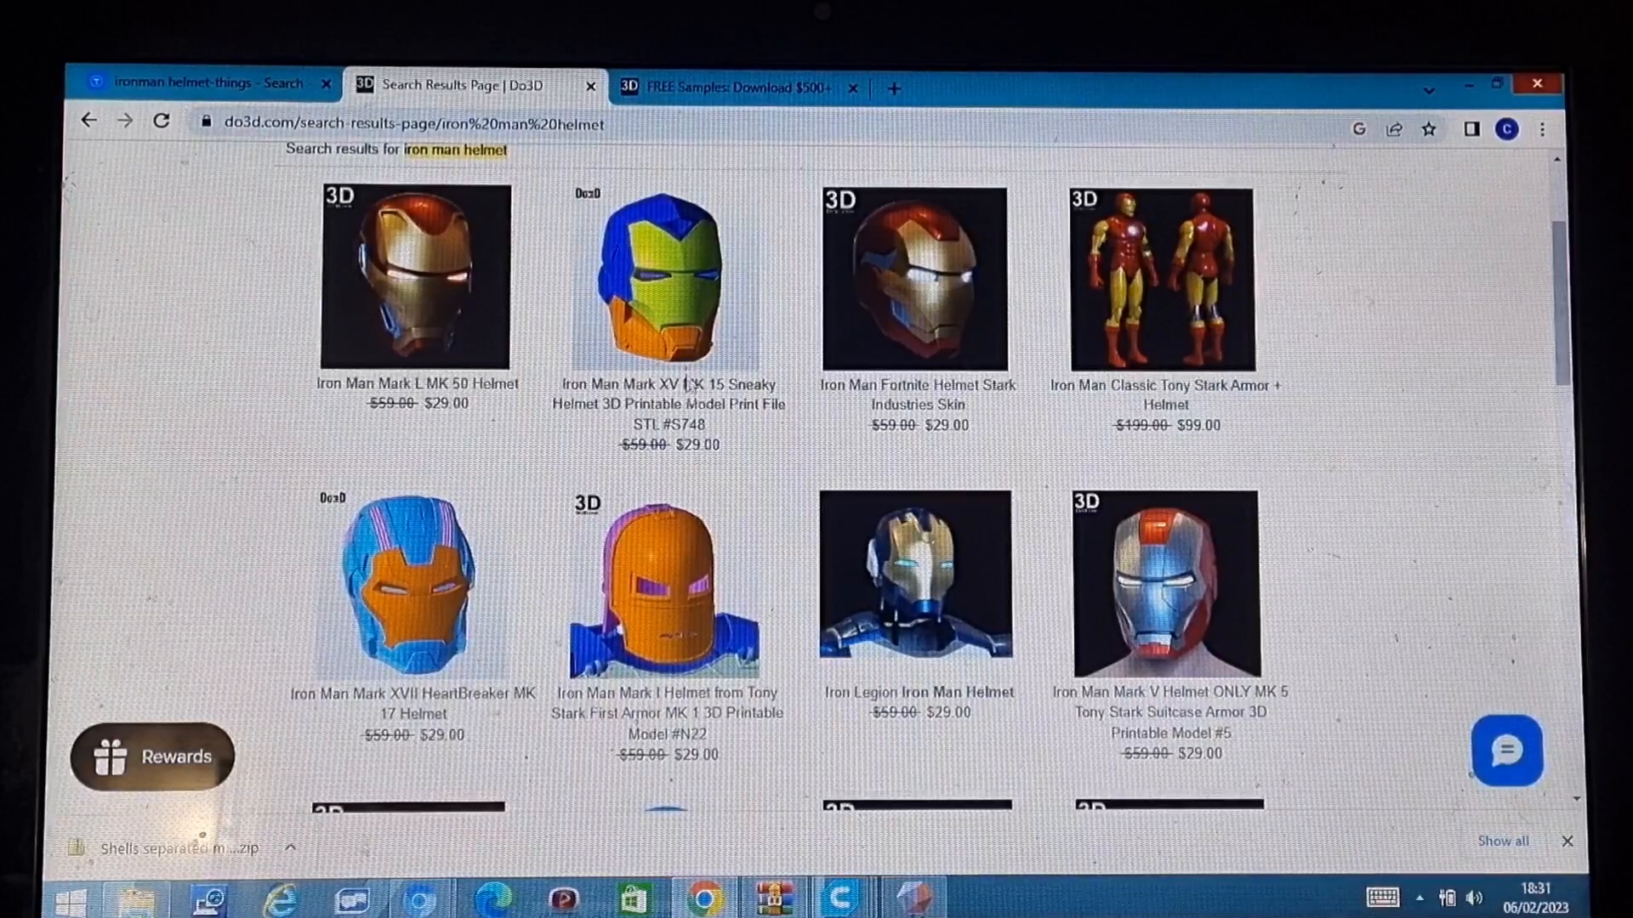
pyautogui.scroll(-3)
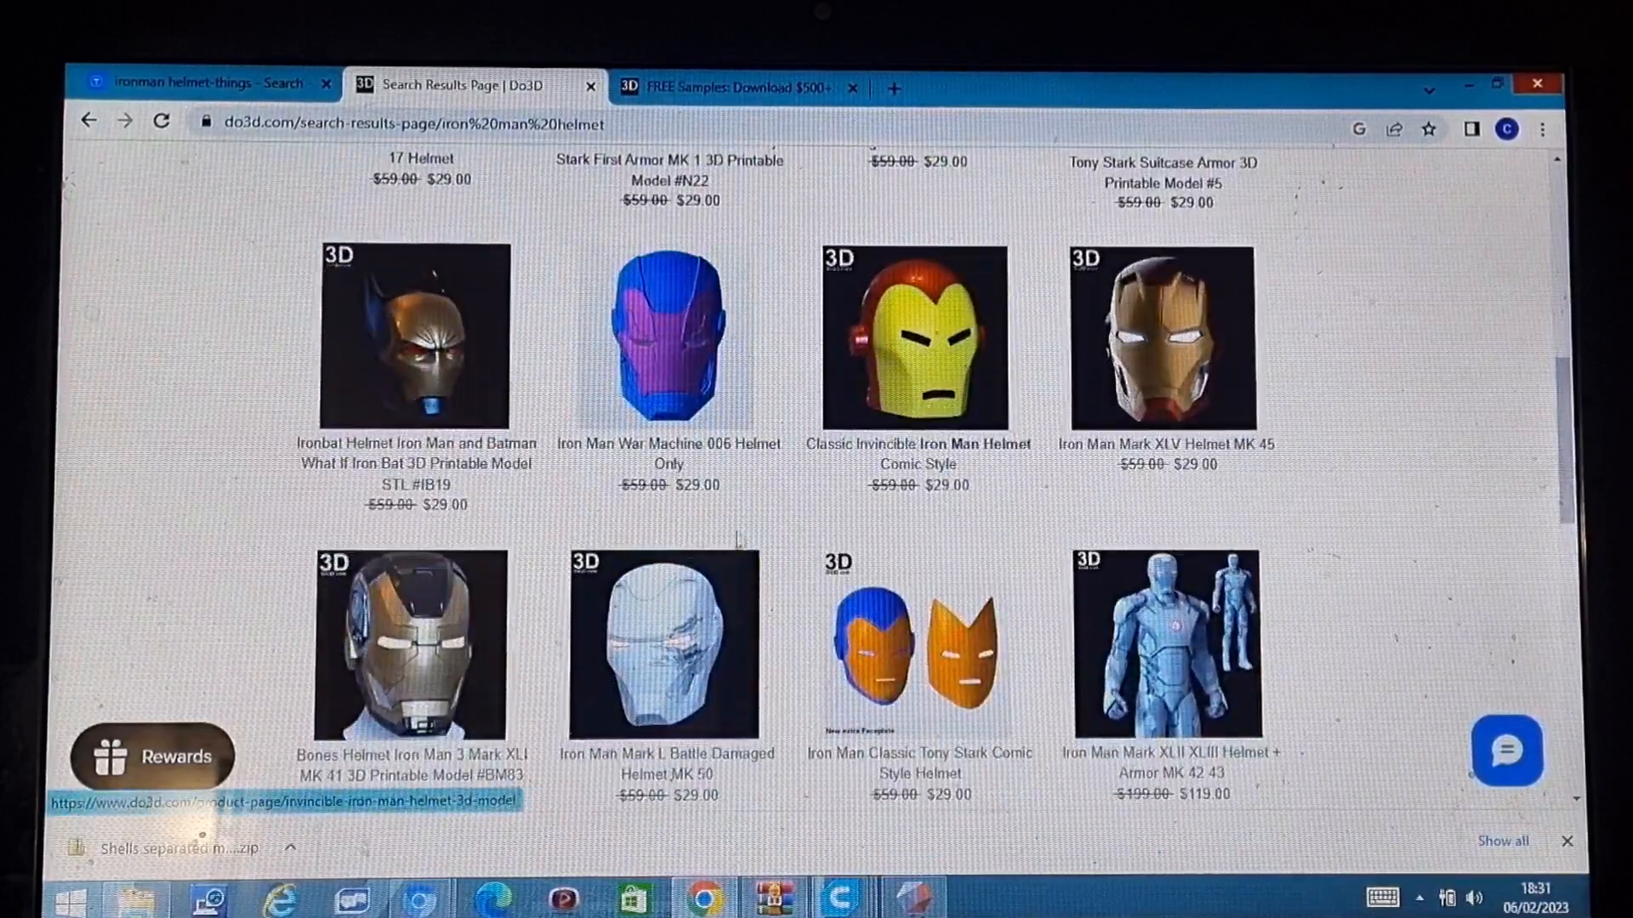
pyautogui.scroll(-3)
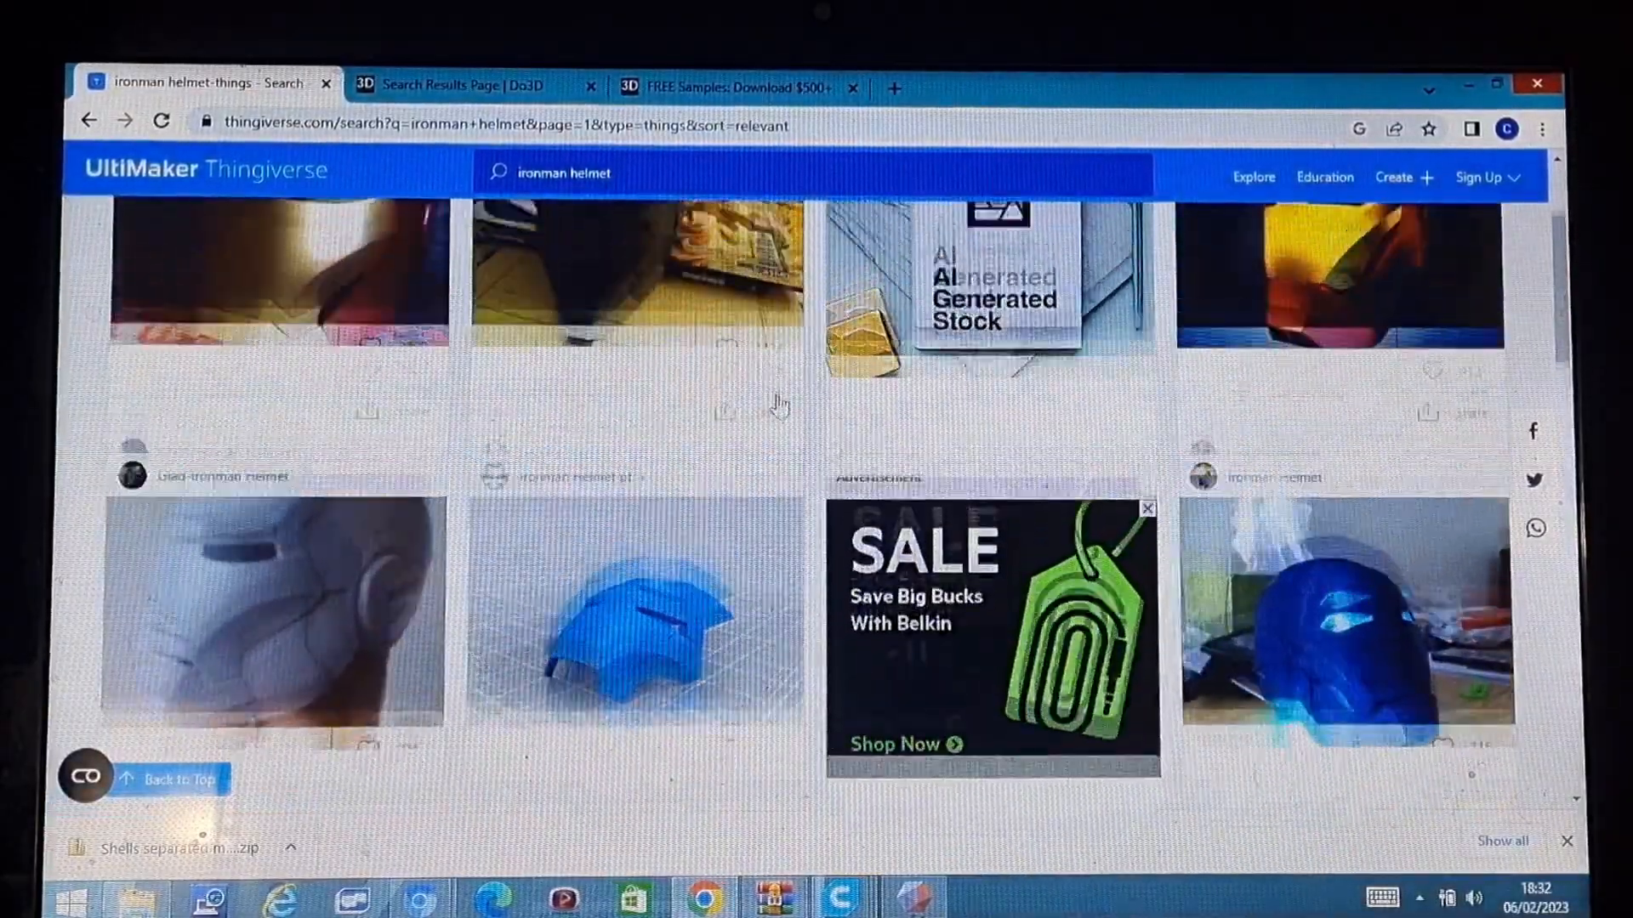
pyautogui.scroll(3)
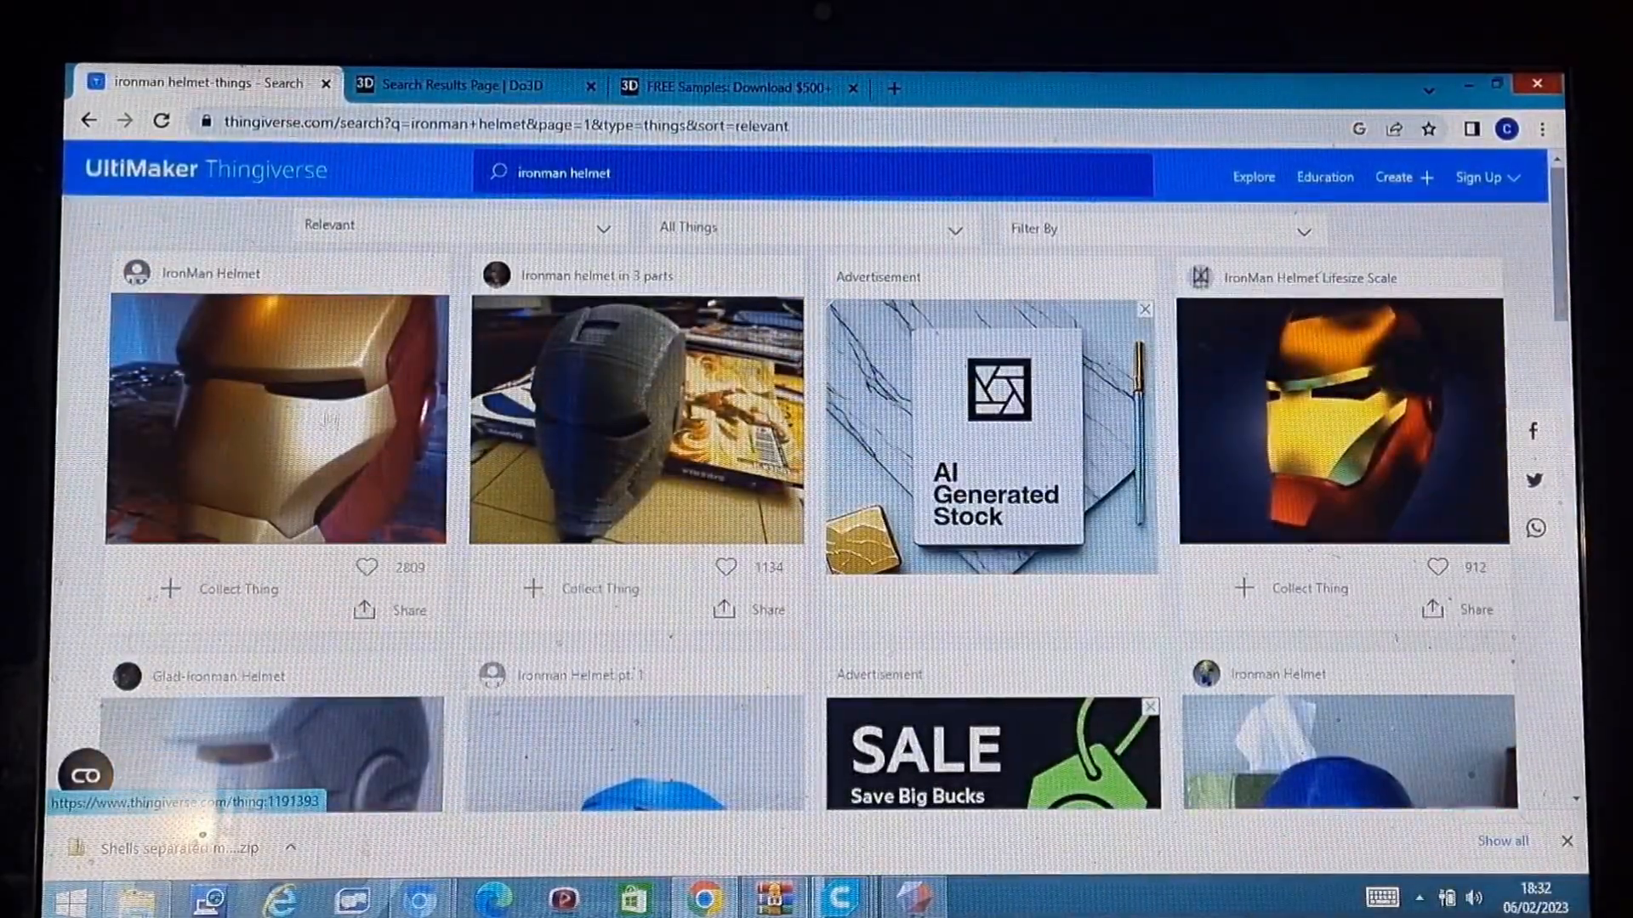
pyautogui.scroll(-3)
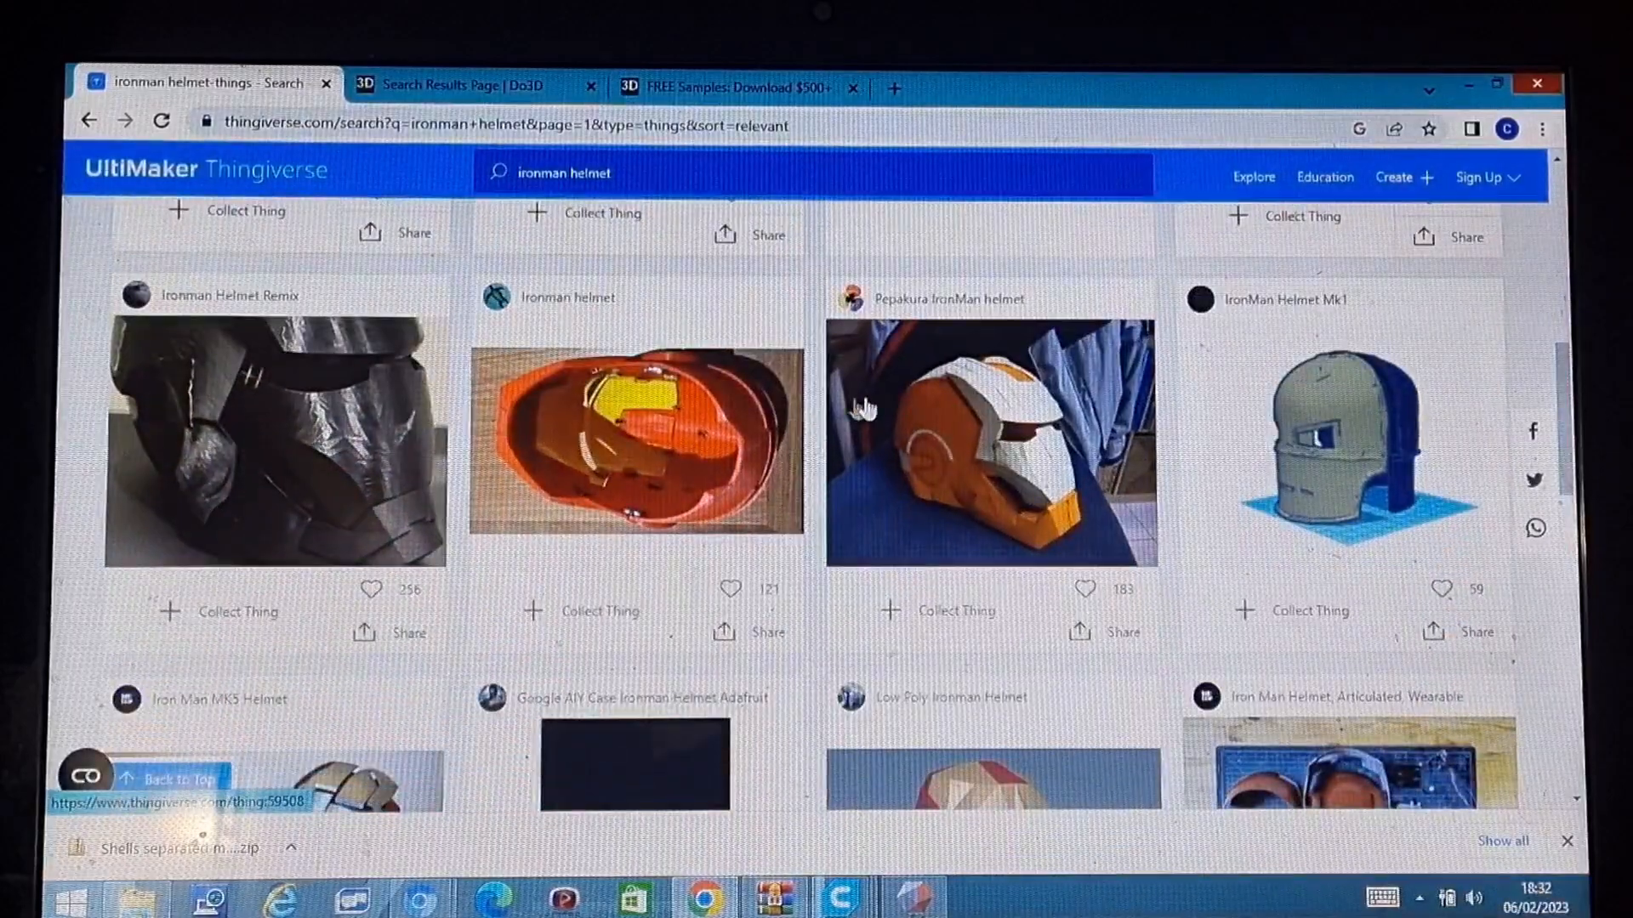
pyautogui.scroll(-3)
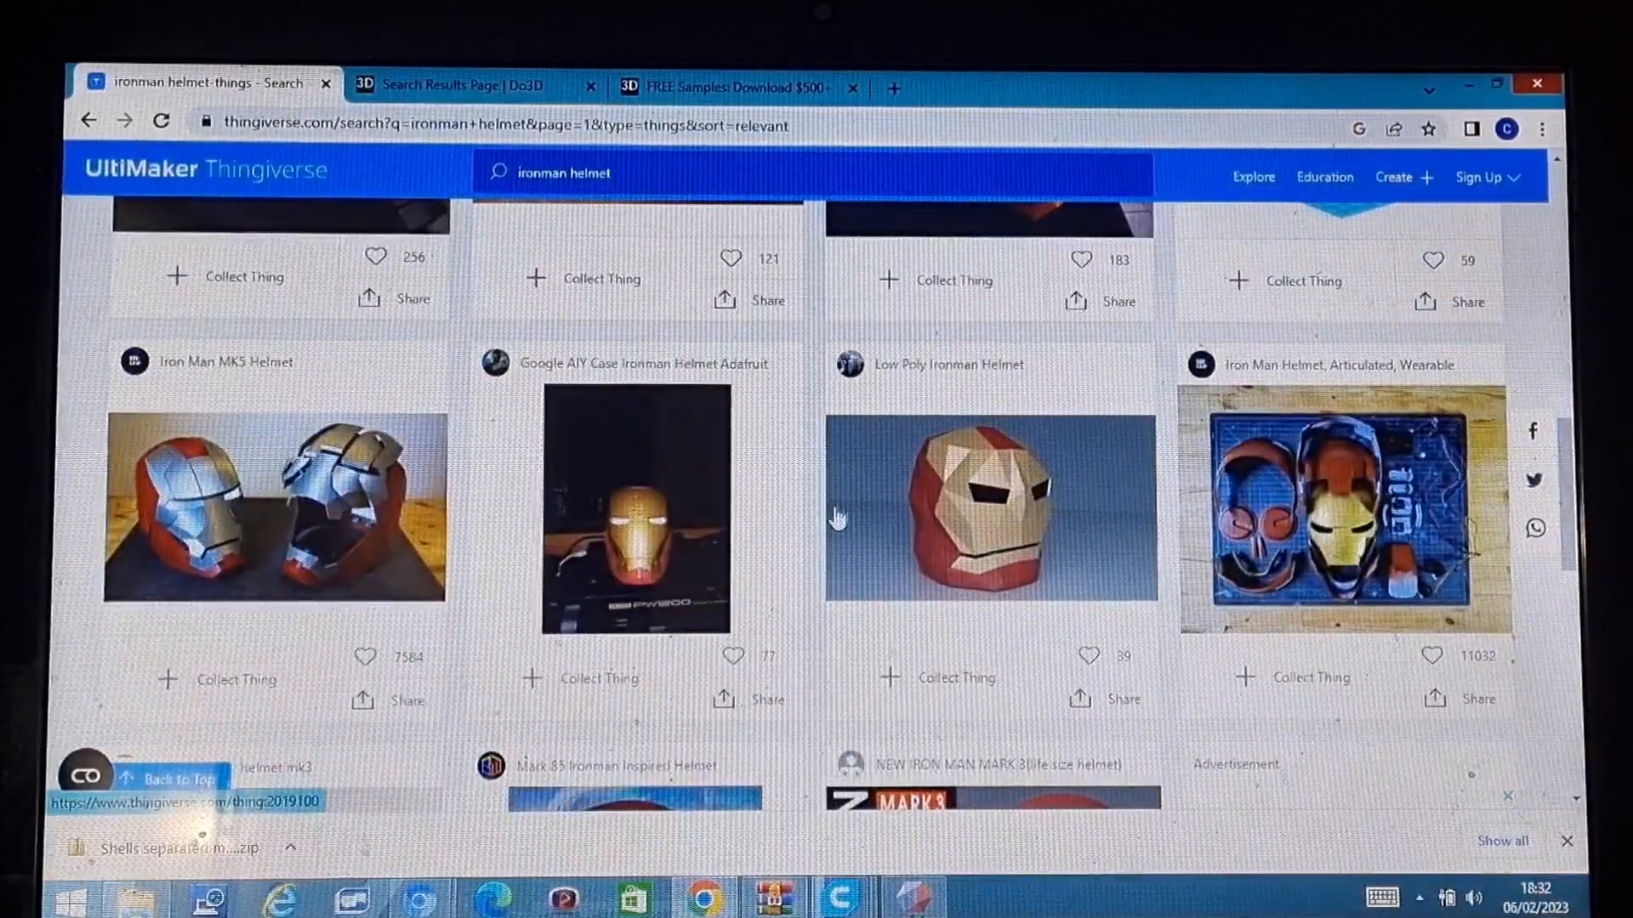
pyautogui.scroll(-3)
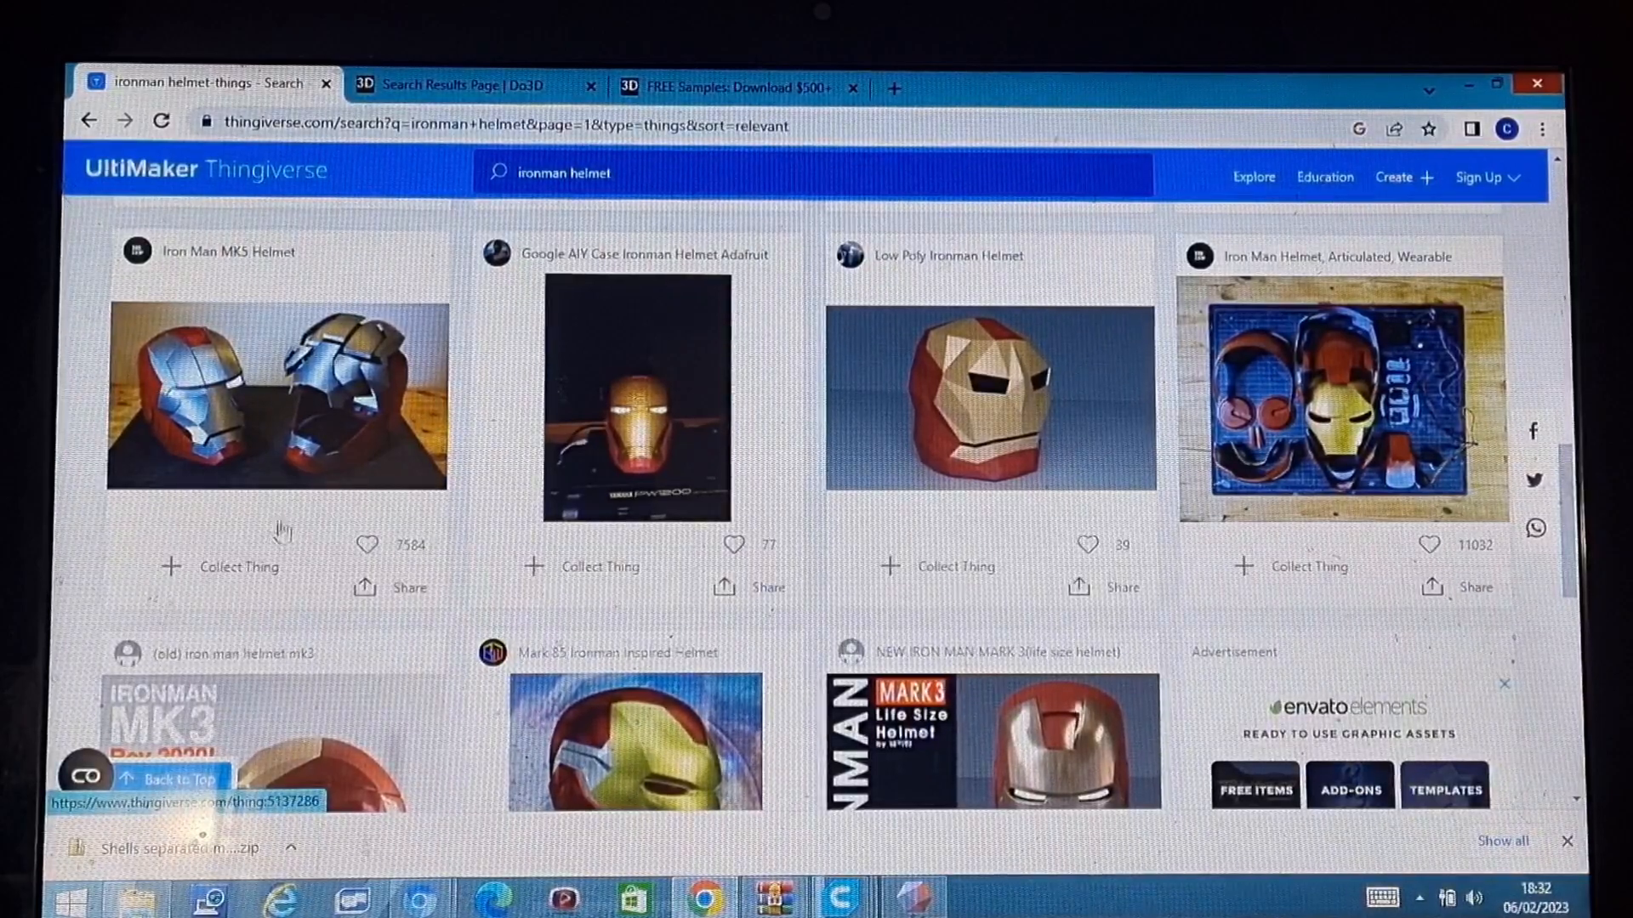
pyautogui.scroll(-3)
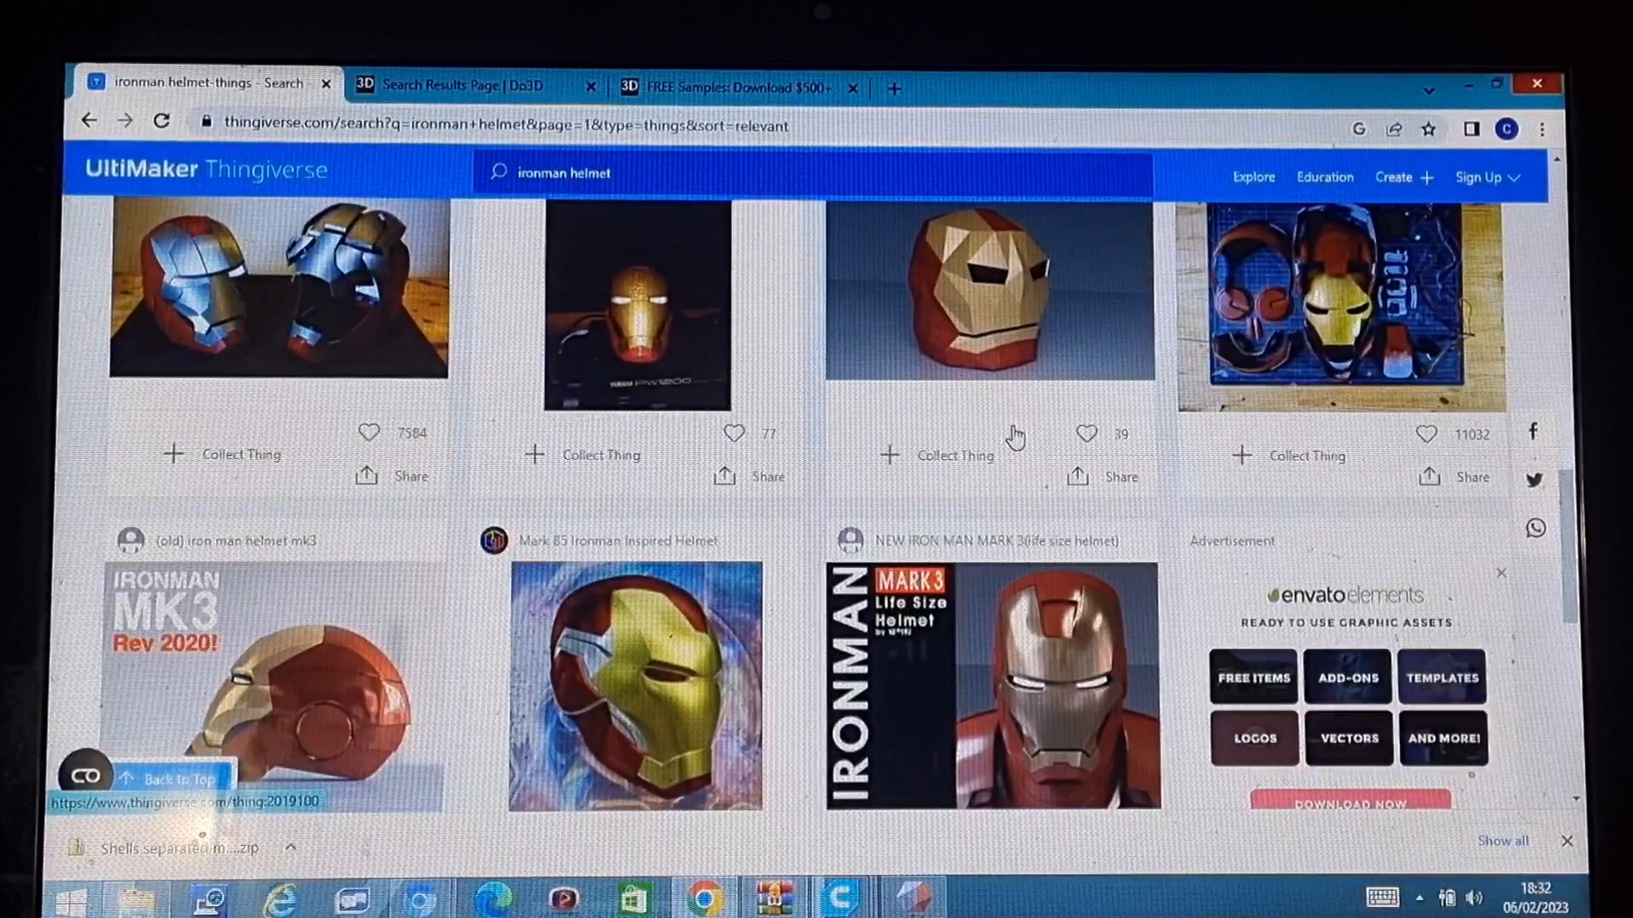
pyautogui.scroll(-3)
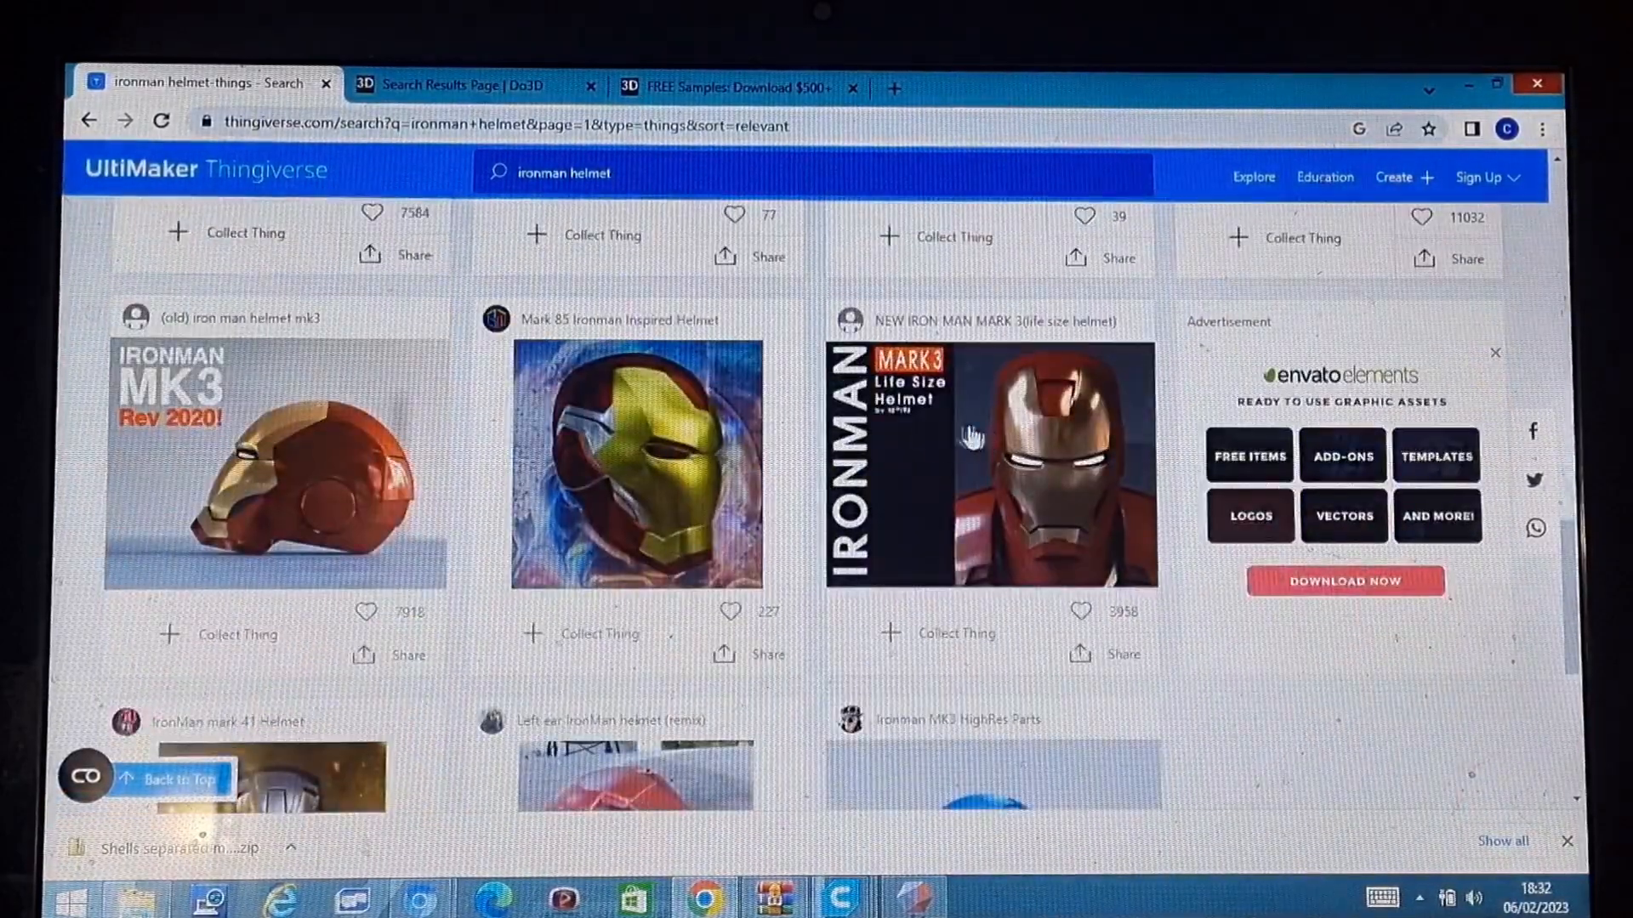
pyautogui.moveTo(669, 553)
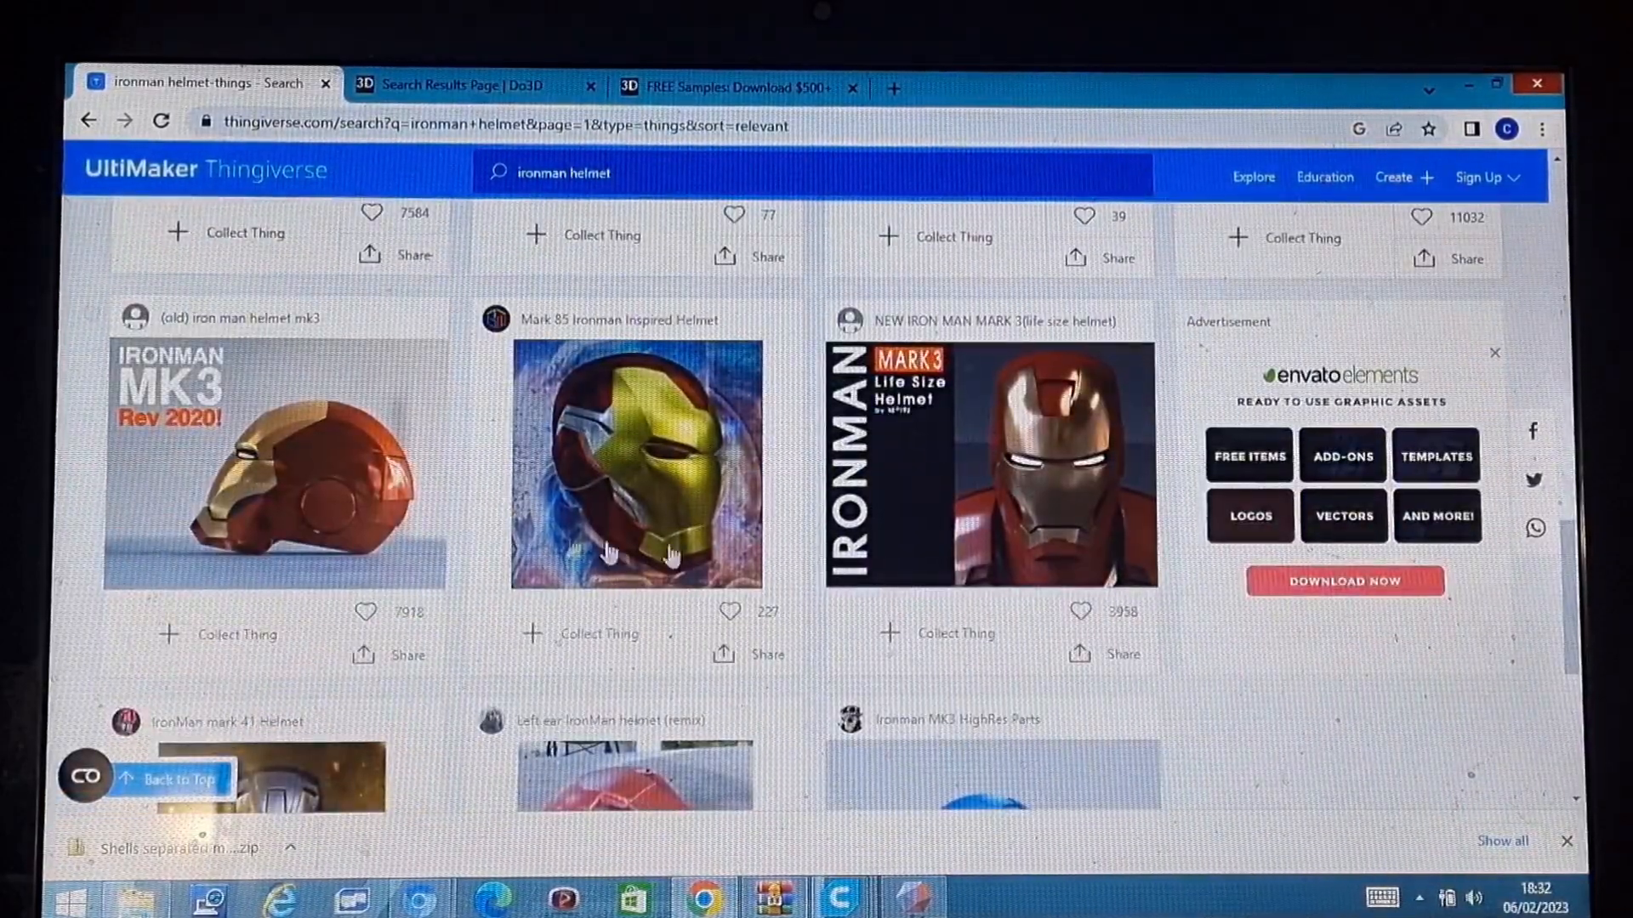
pyautogui.scroll(-3)
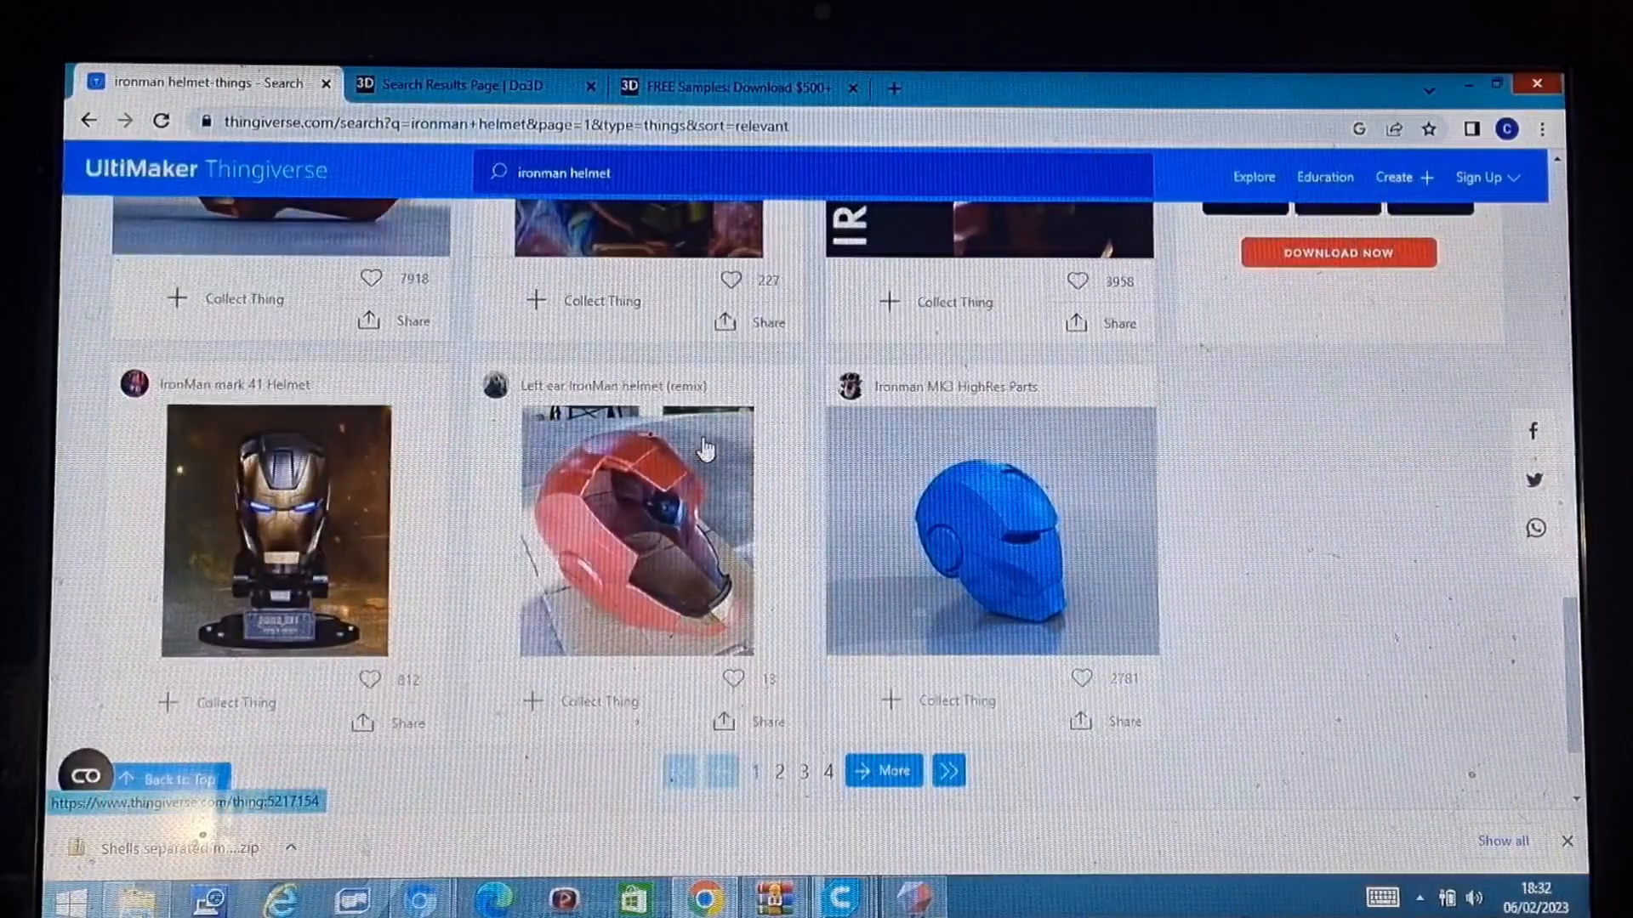
pyautogui.scroll(3)
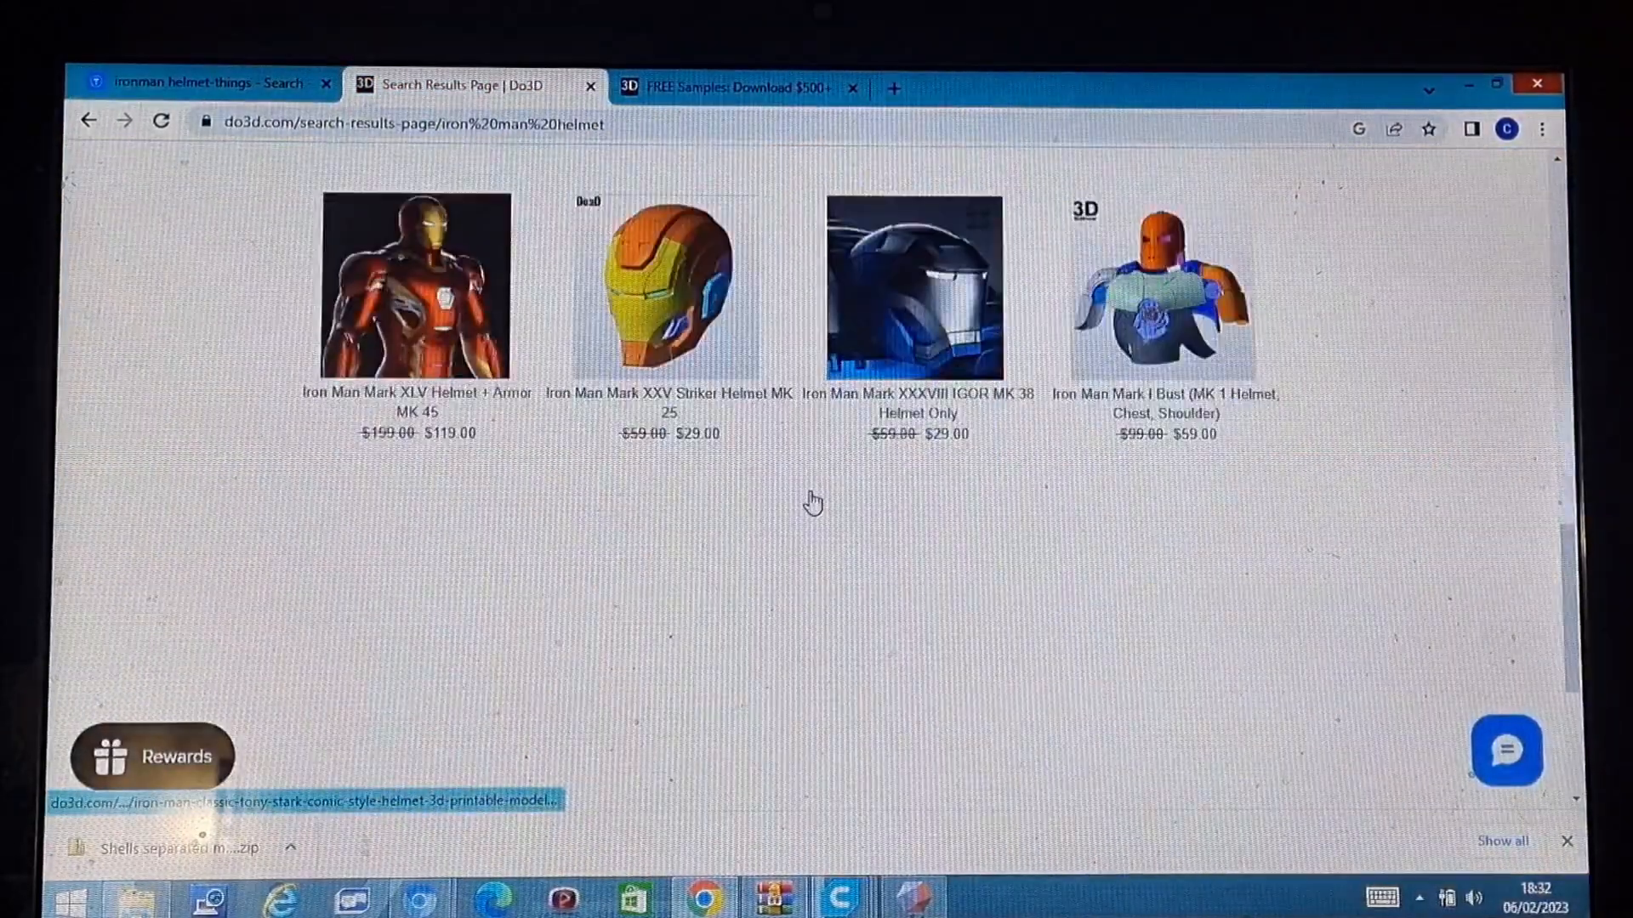
# - Browse Do3D's free samples page, then return to the helmet search results
pyautogui.click(746, 86)
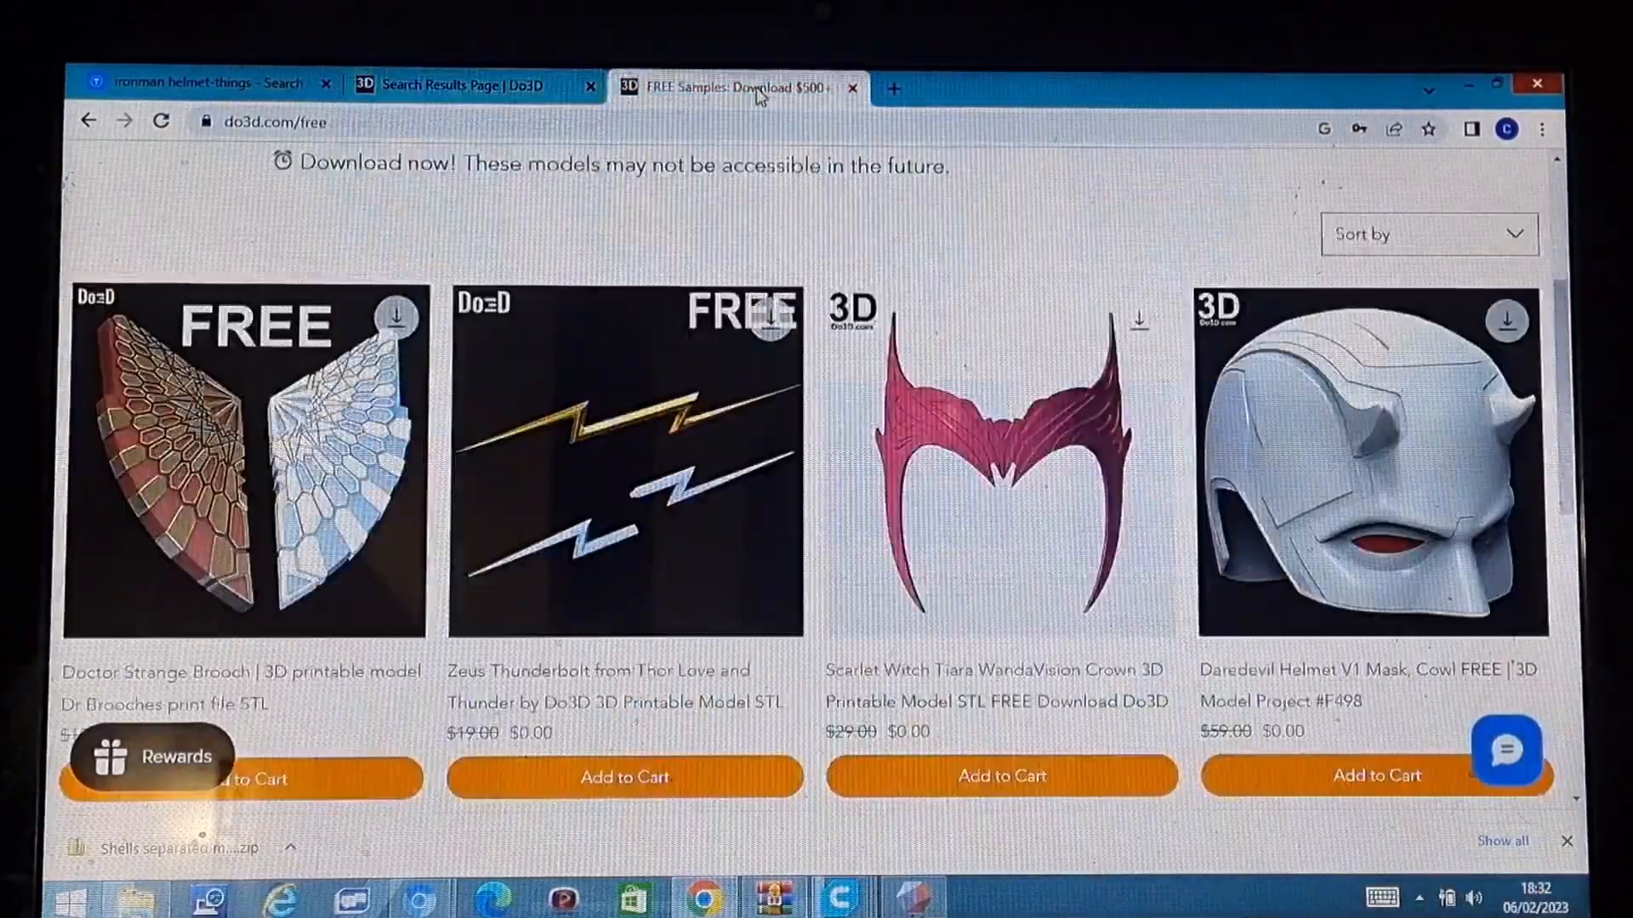
pyautogui.scroll(-3)
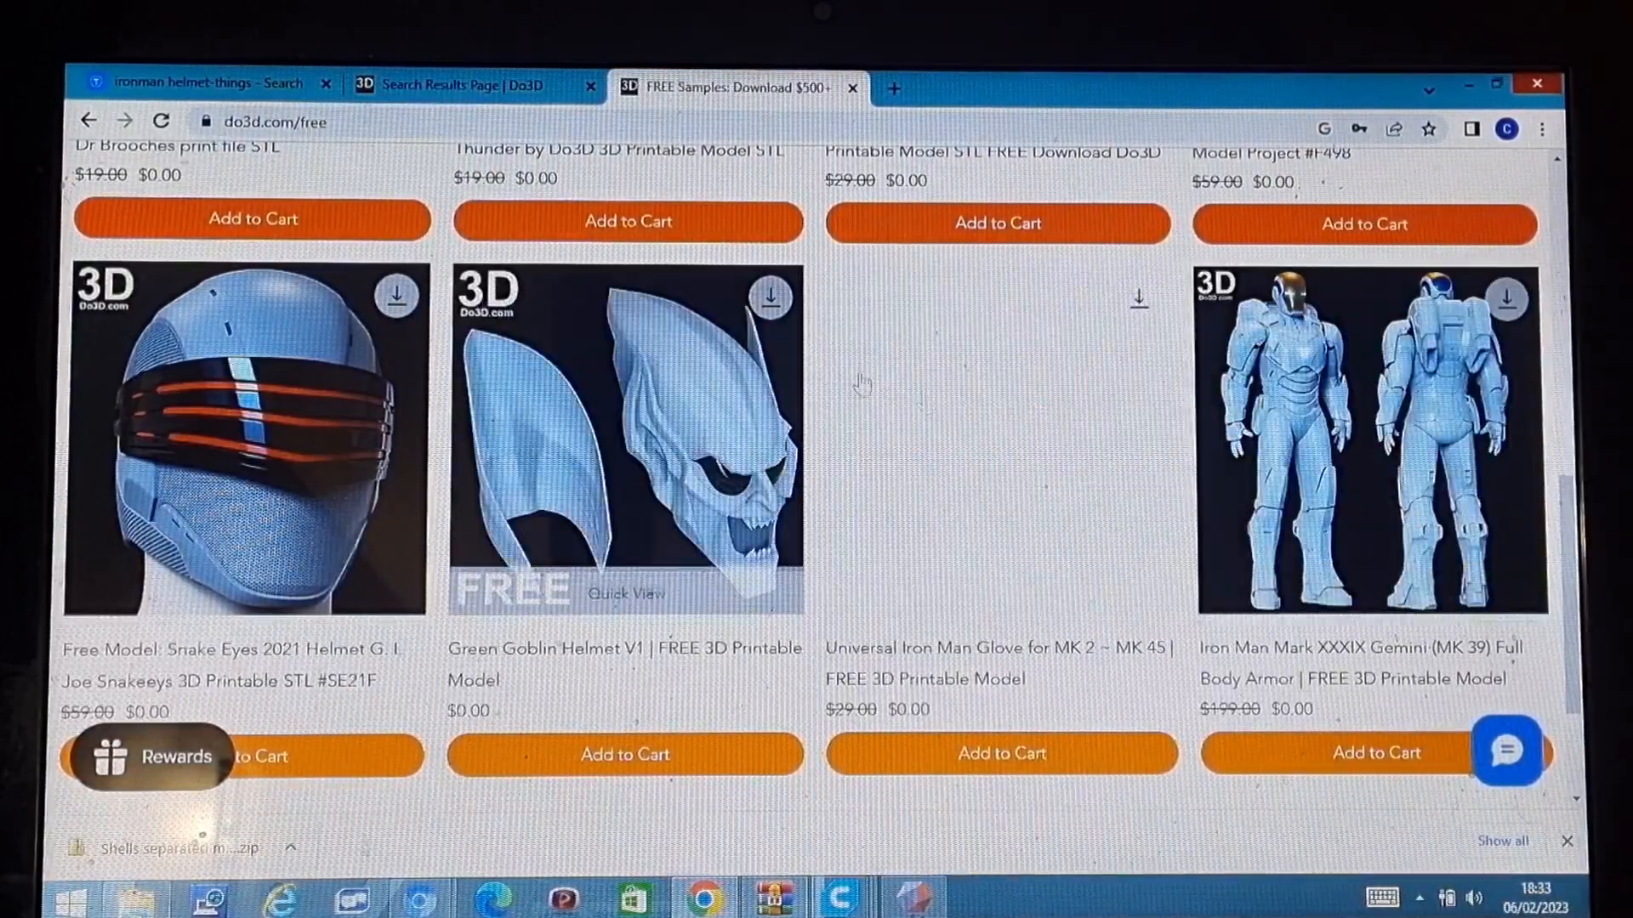
pyautogui.moveTo(1167, 660)
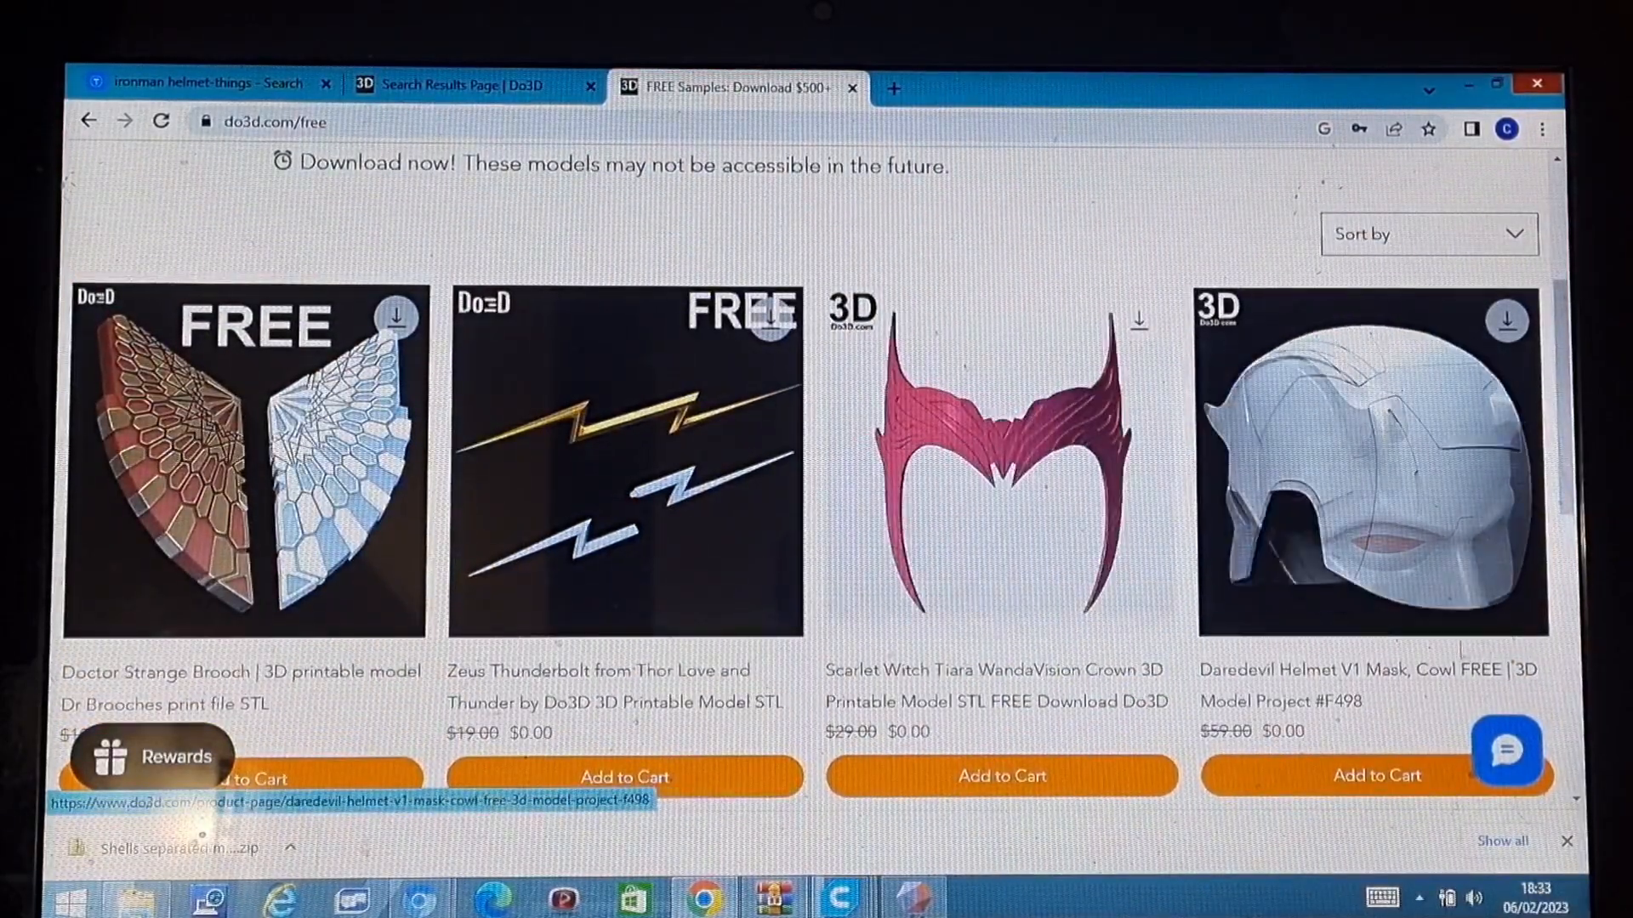
pyautogui.moveTo(1326, 648)
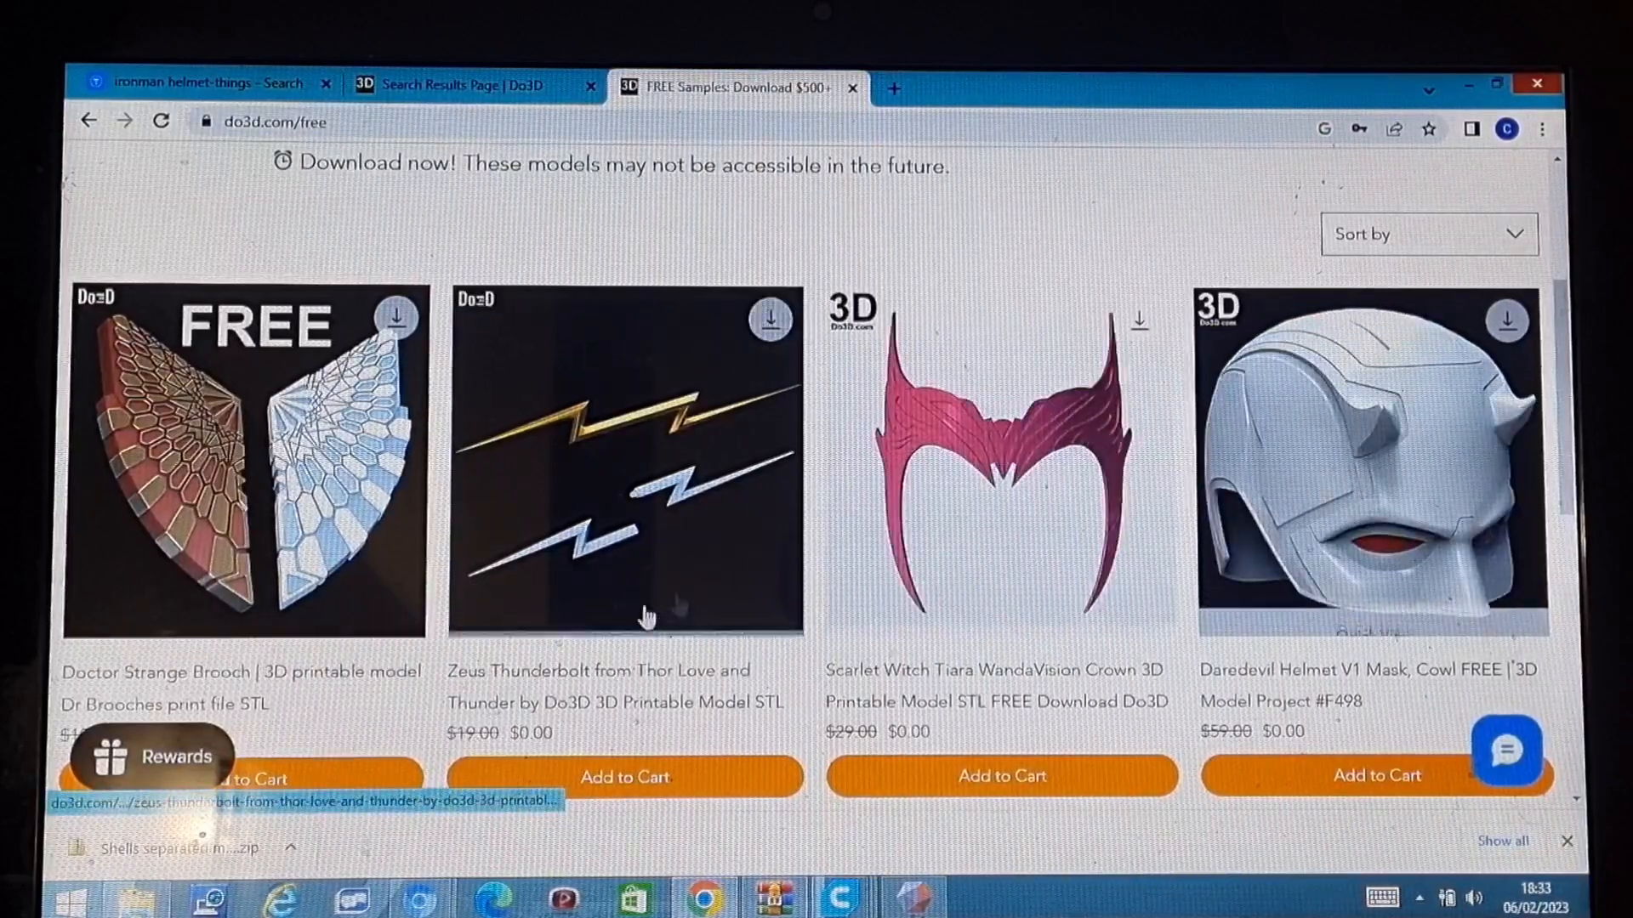
pyautogui.click(468, 85)
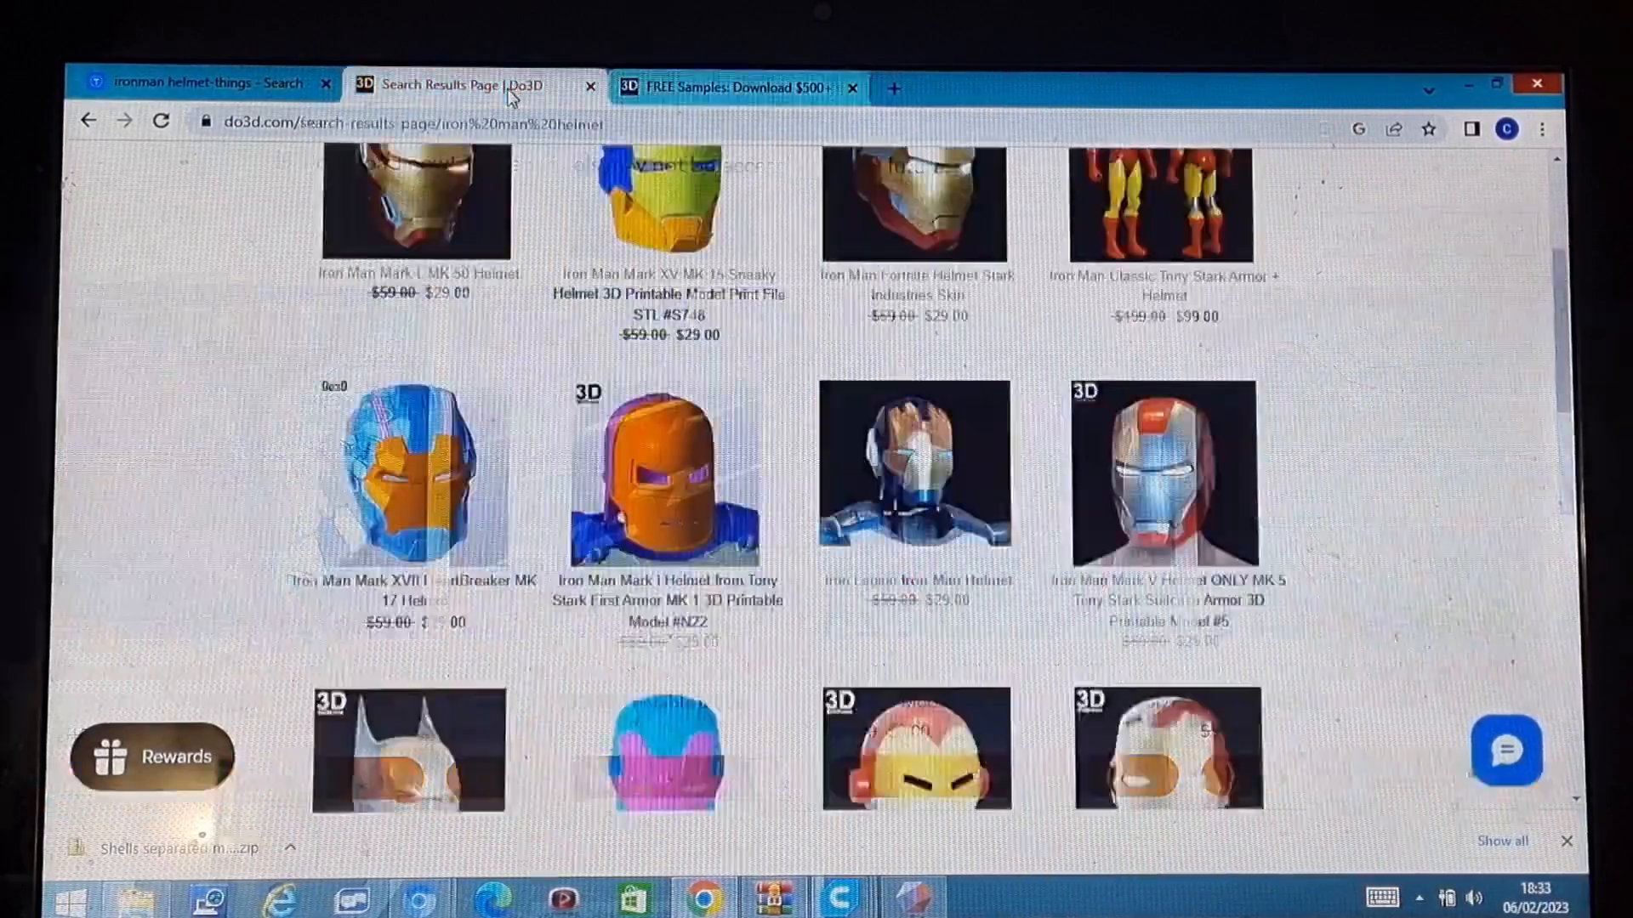
pyautogui.scroll(-3)
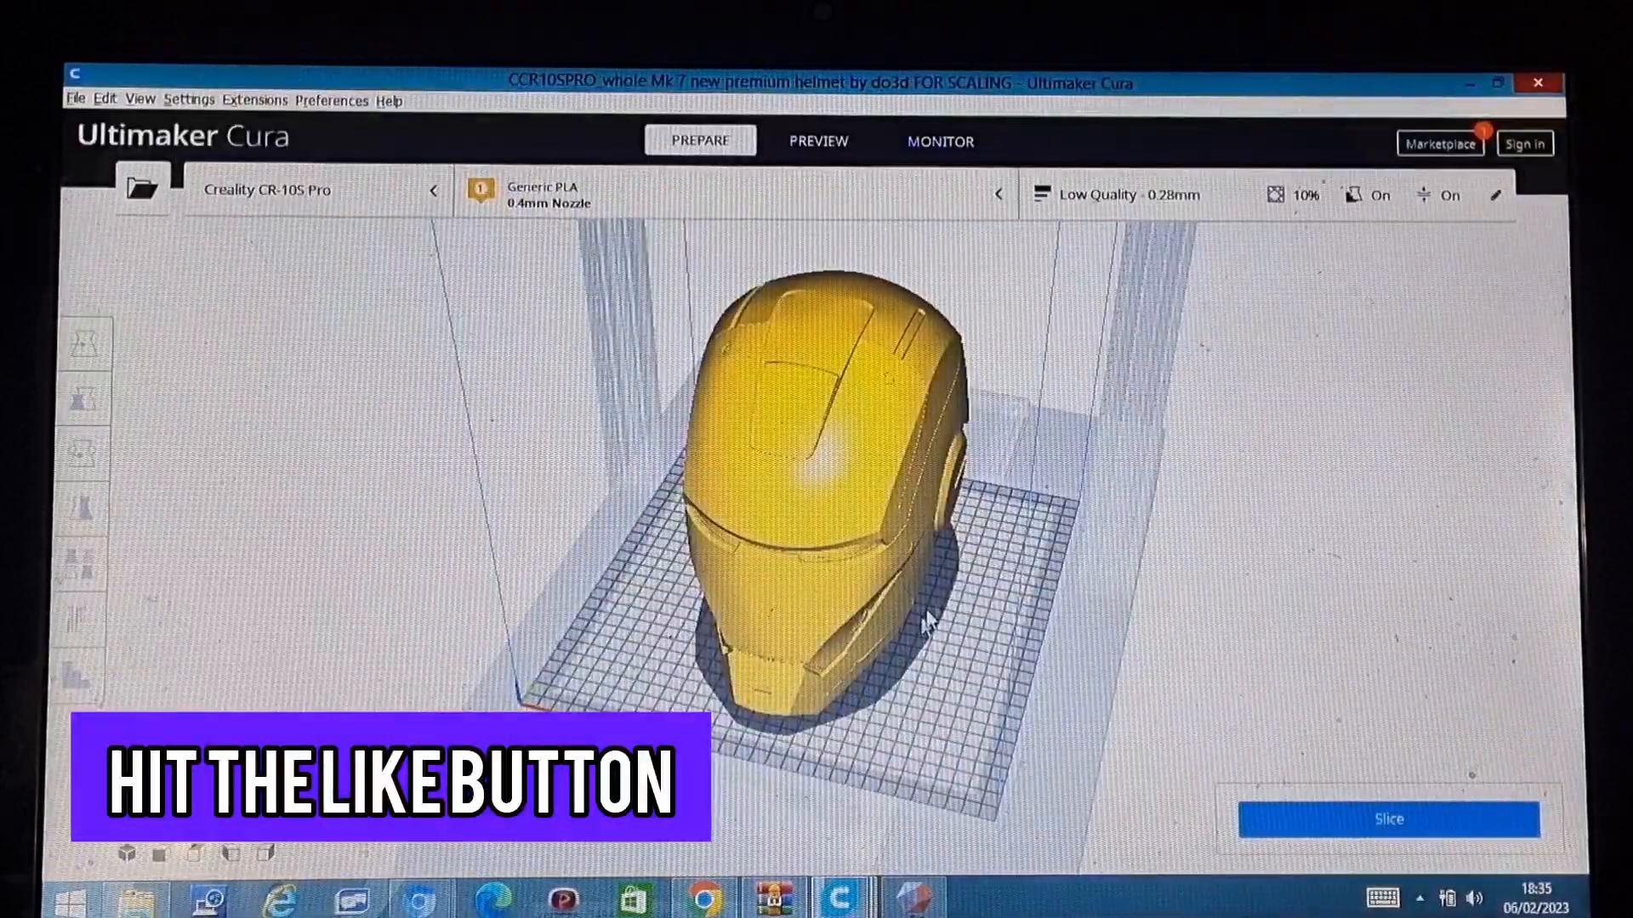
# - Position the Mk 7 face plate model upright on the Cura build plate
pyautogui.moveTo(927, 620); pyautogui.dragTo(1093, 552)
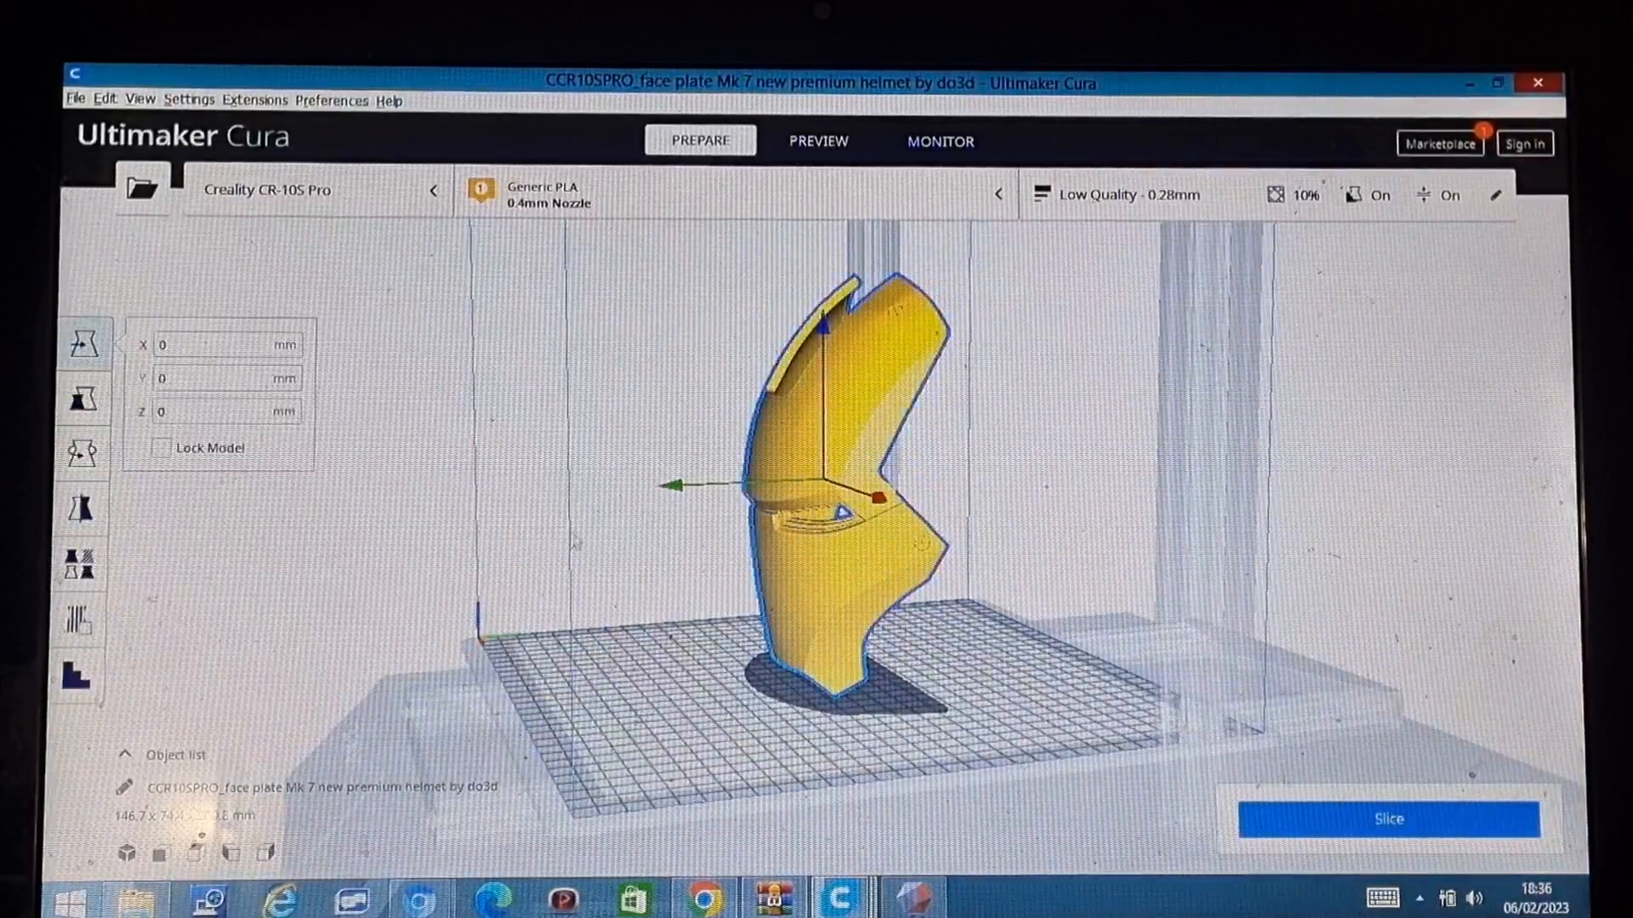
# - Rotate the face plate so it stands face-forward on the build plate
pyautogui.click(83, 450)
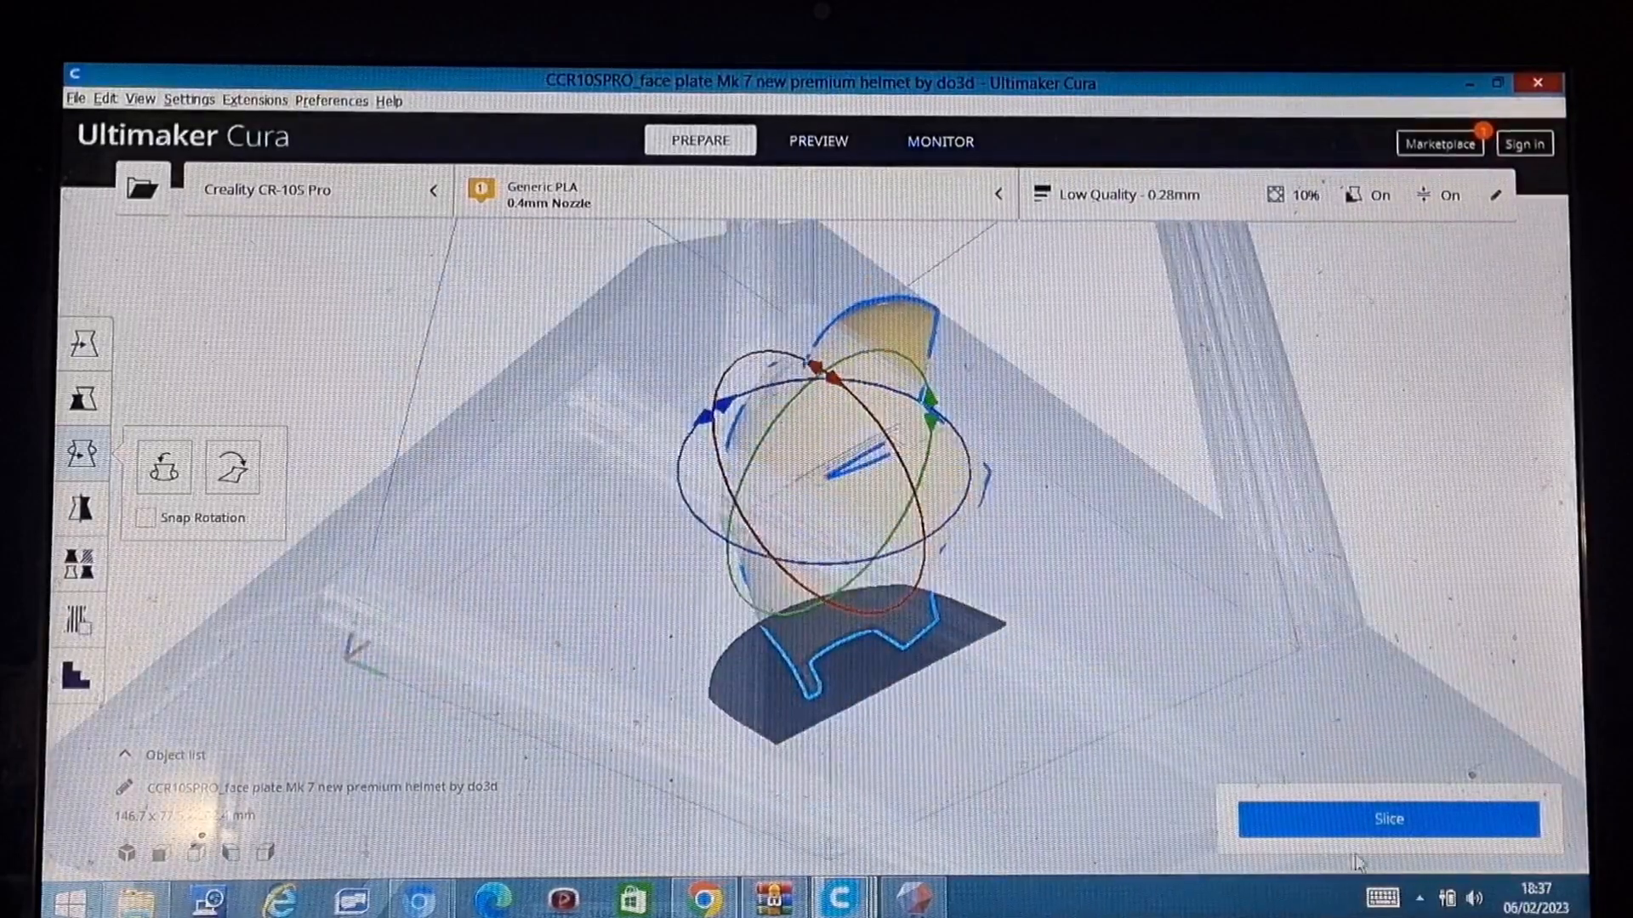
pyautogui.click(1387, 818)
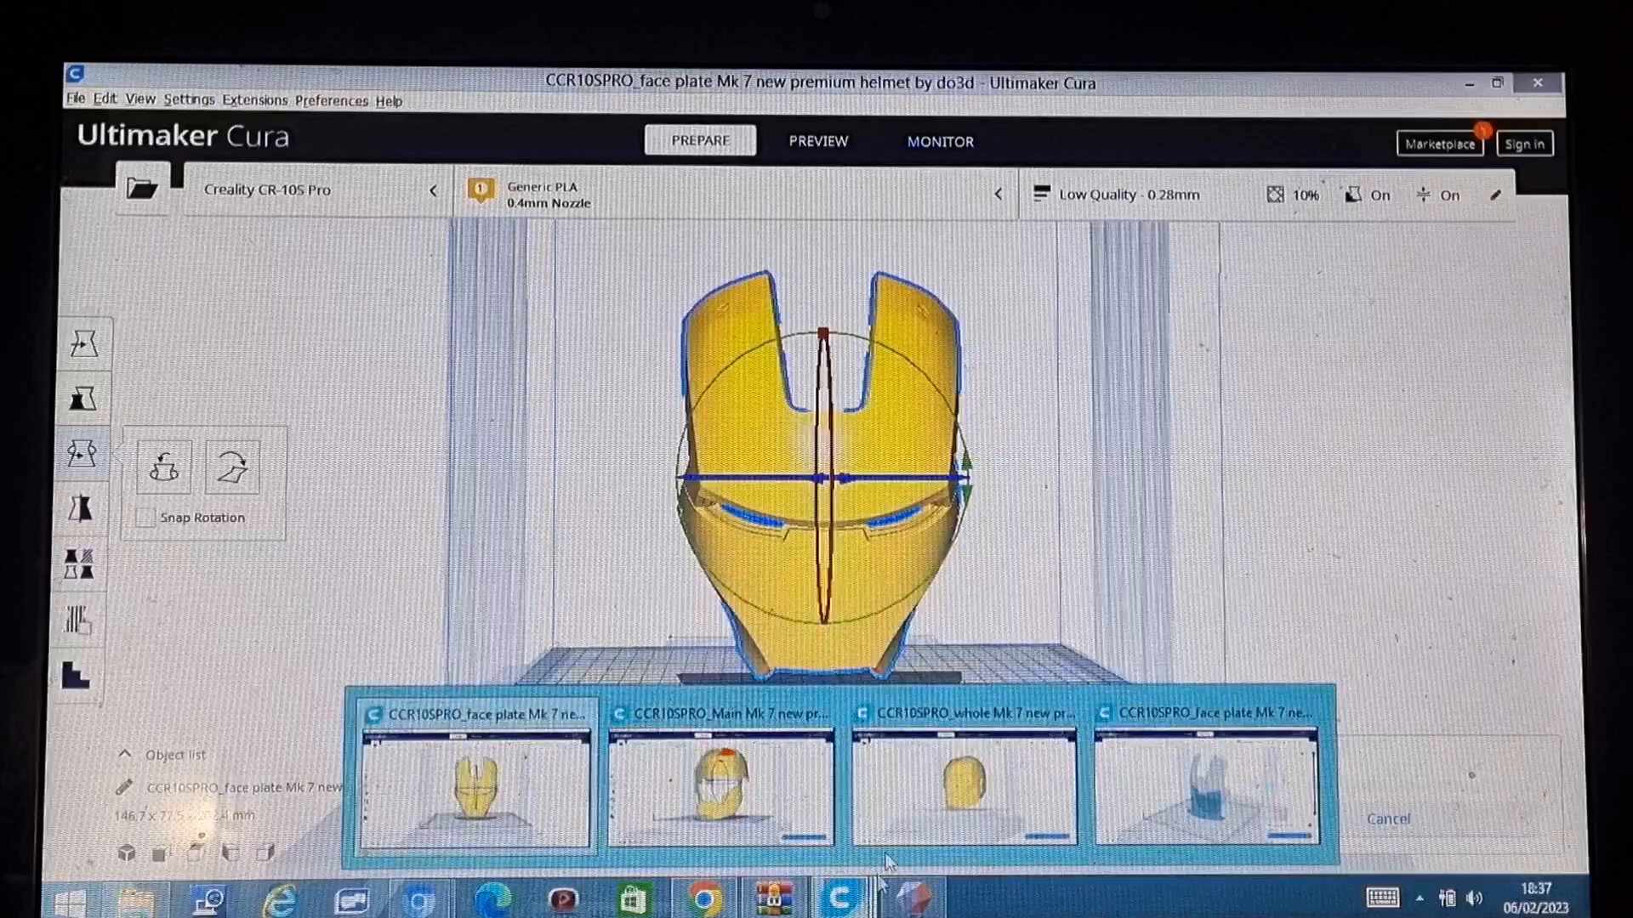
# - Inspect the face plate sliced at Low Quality 0.28mm in layer view, orbiting above it
pyautogui.click(819, 141)
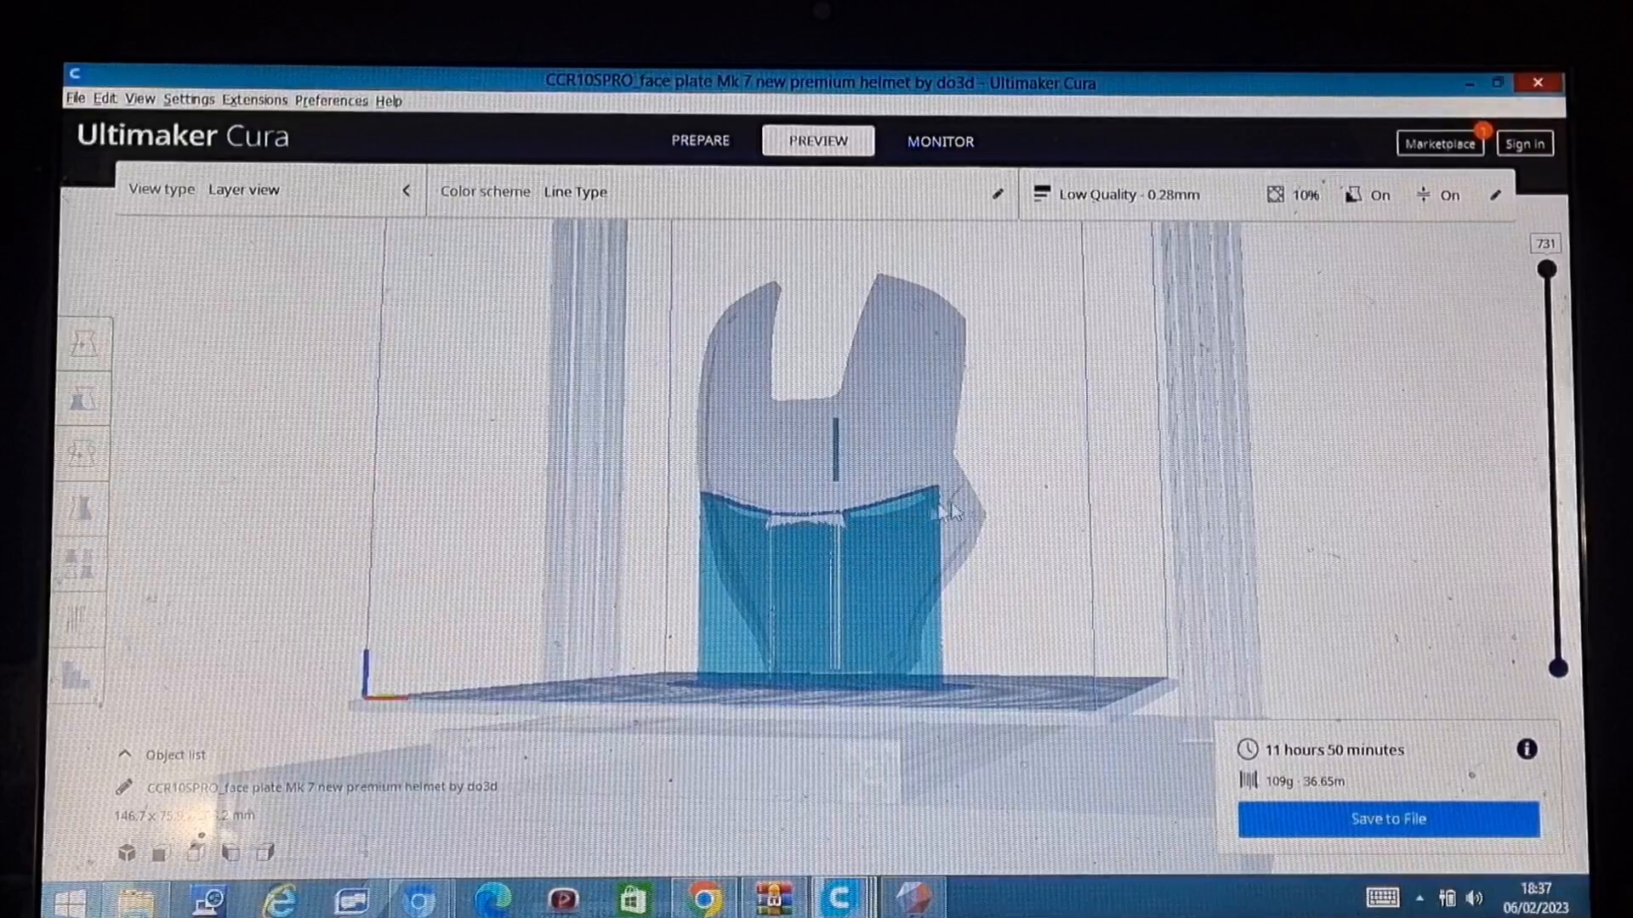
pyautogui.moveTo(948, 510); pyautogui.dragTo(792, 435)
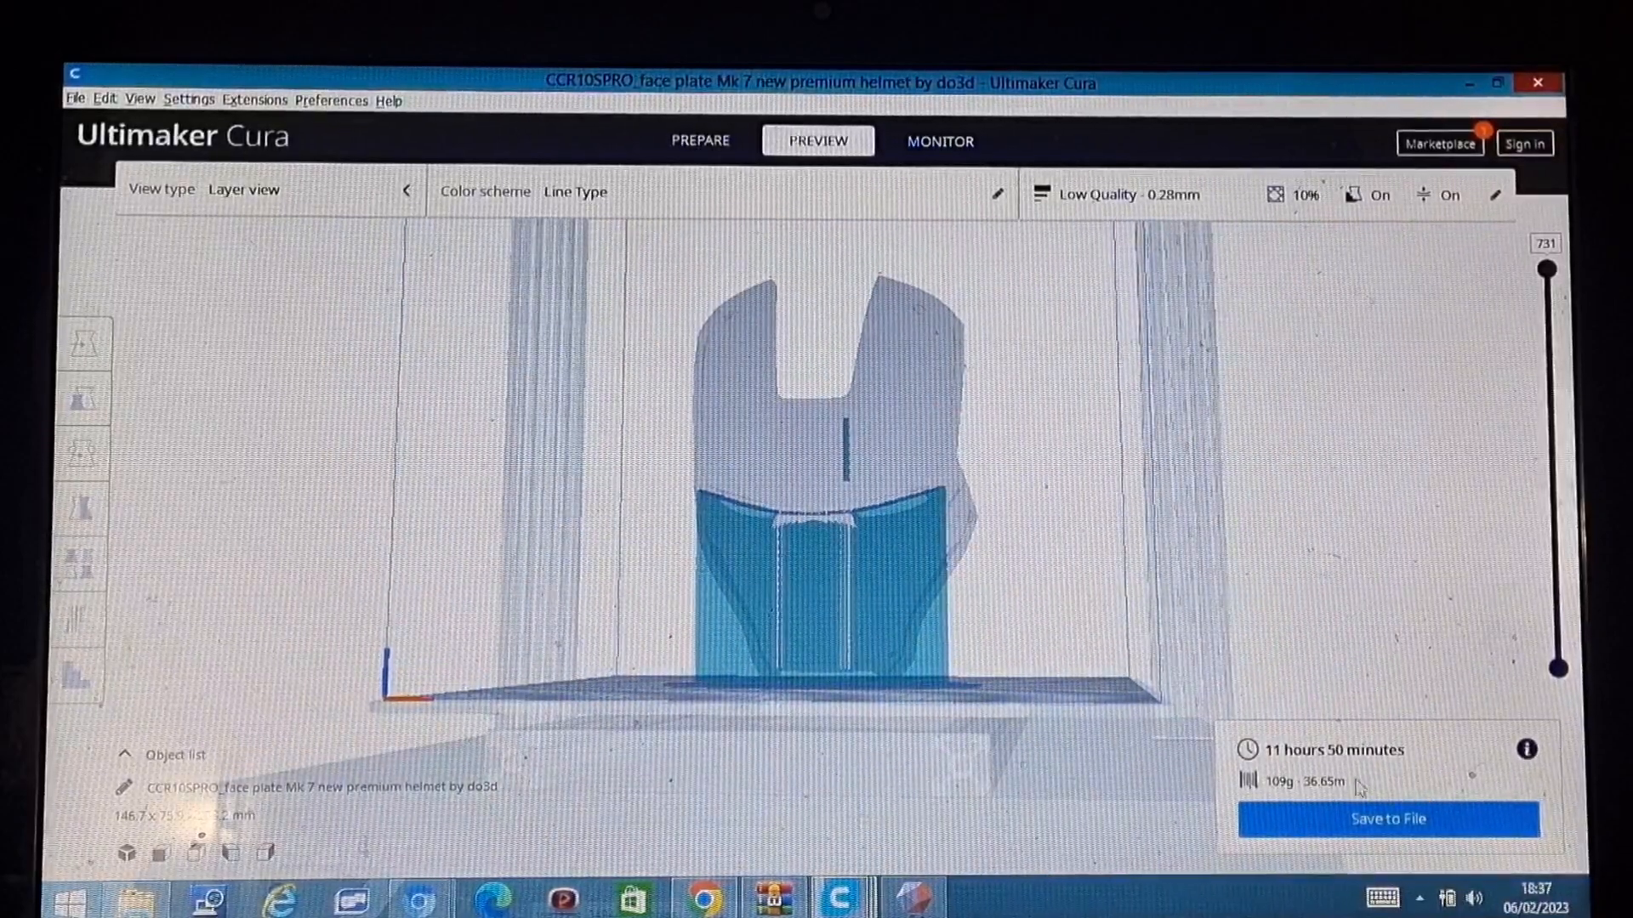
pyautogui.moveTo(823, 479); pyautogui.dragTo(739, 625)
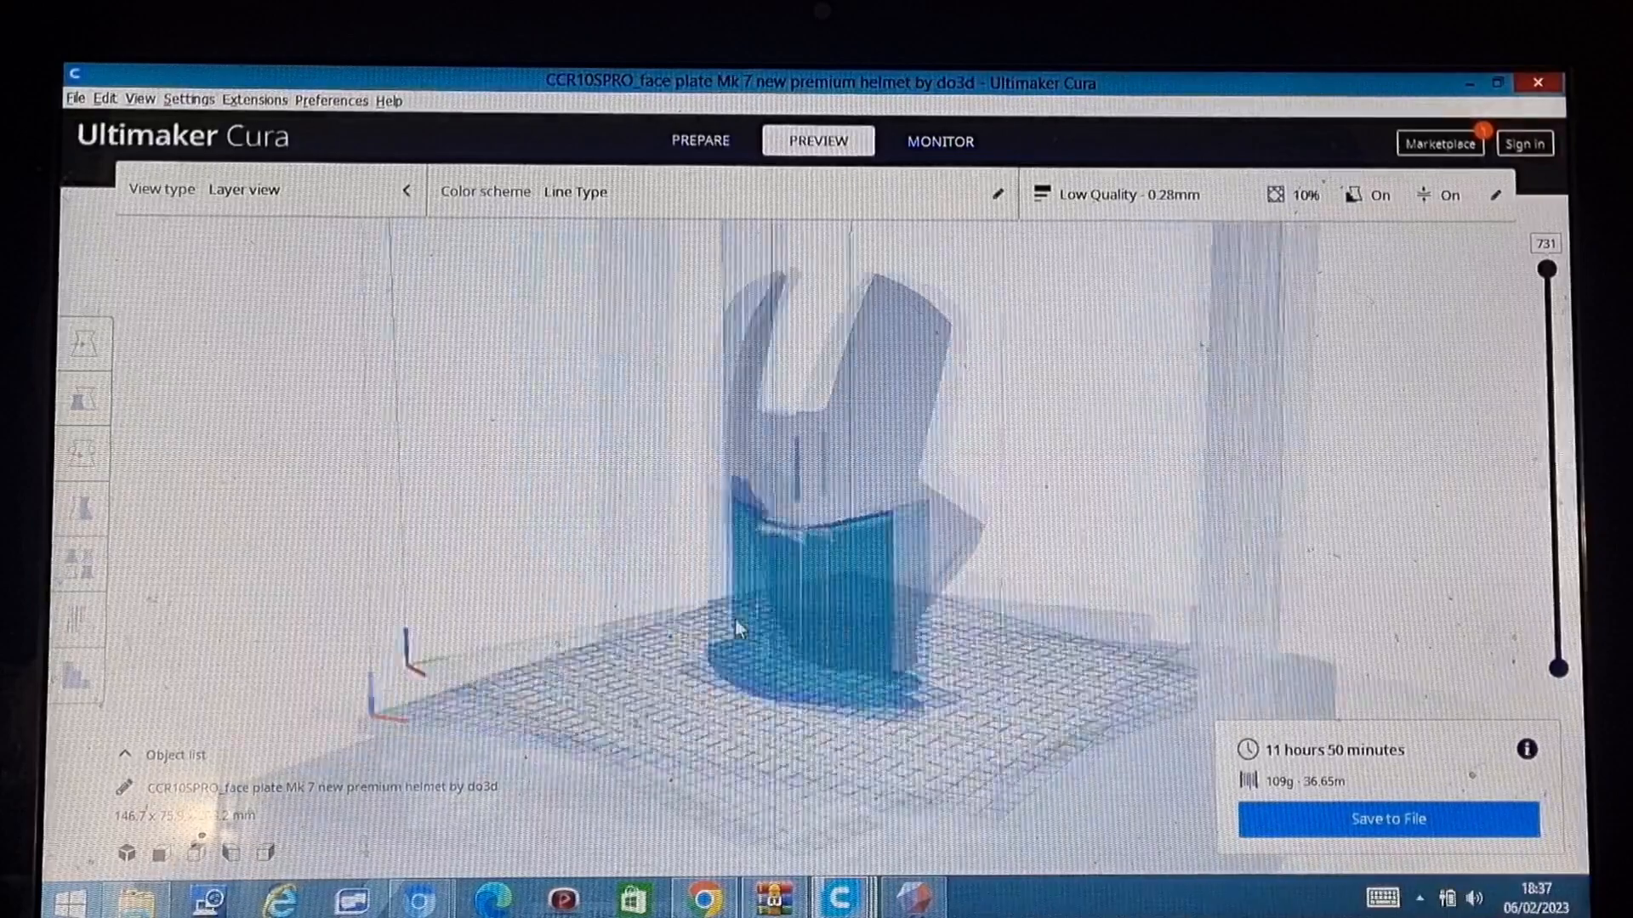
pyautogui.moveTo(734, 628); pyautogui.dragTo(833, 659)
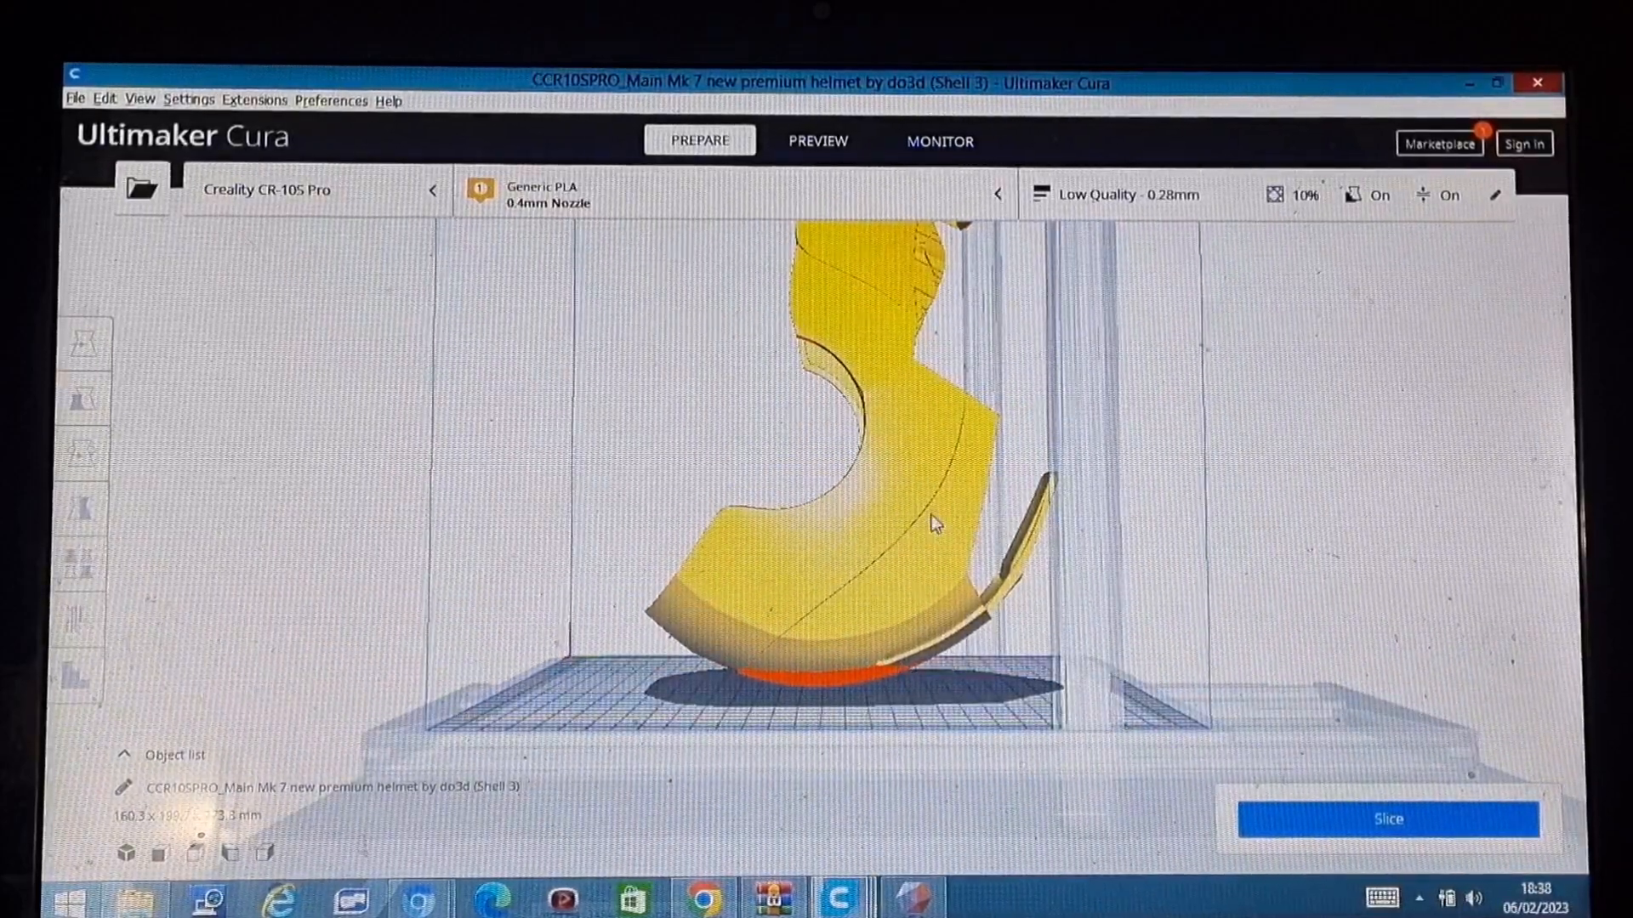
# - Load the Main Mk 7 helmet Shell 3 STL onto the Cura build plate
pyautogui.click(82, 452)
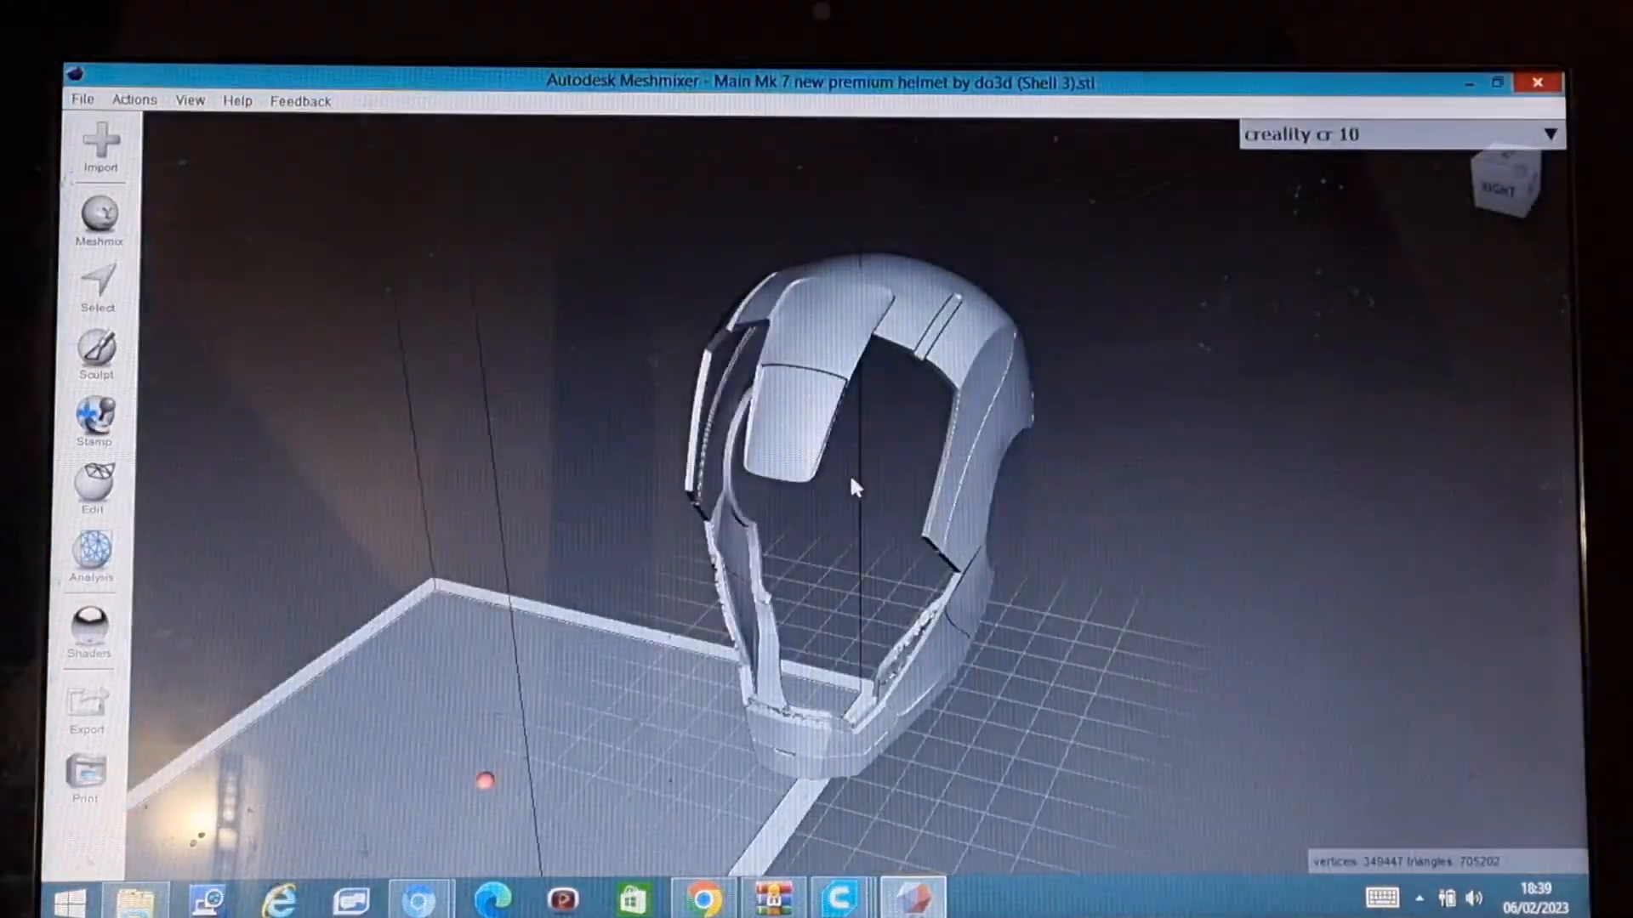
# - Orbit the Meshmixer view to see the helmet shell side-on
pyautogui.moveTo(849, 487); pyautogui.dragTo(1296, 491)
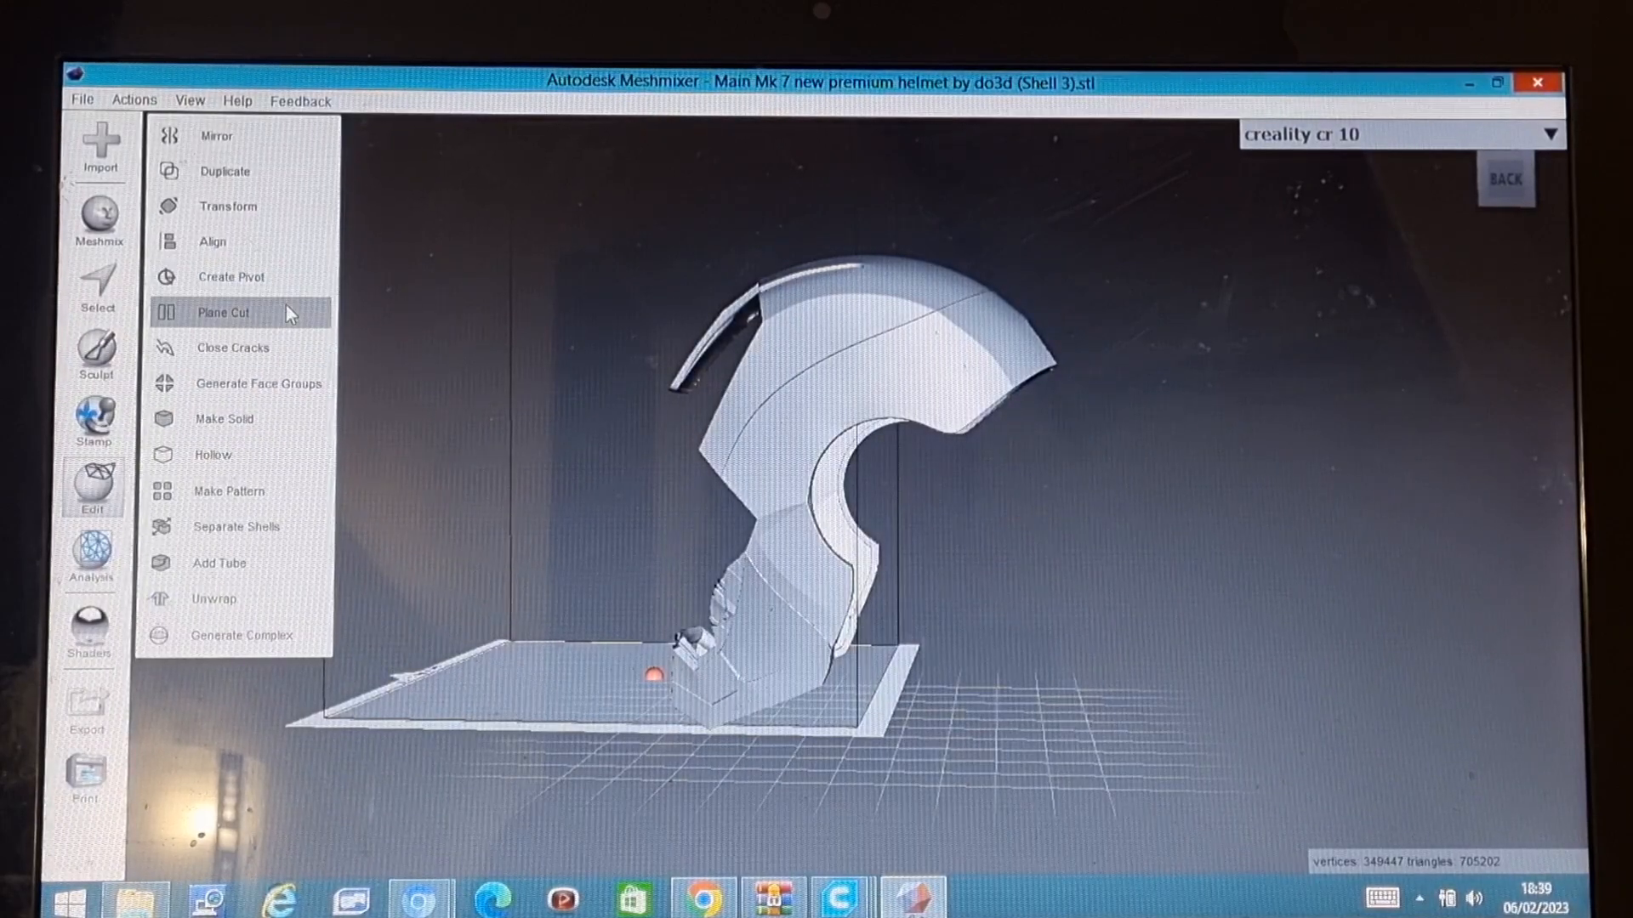
# - Plane-cut the helmet diagonally, discarding the lower face portion
pyautogui.click(222, 312)
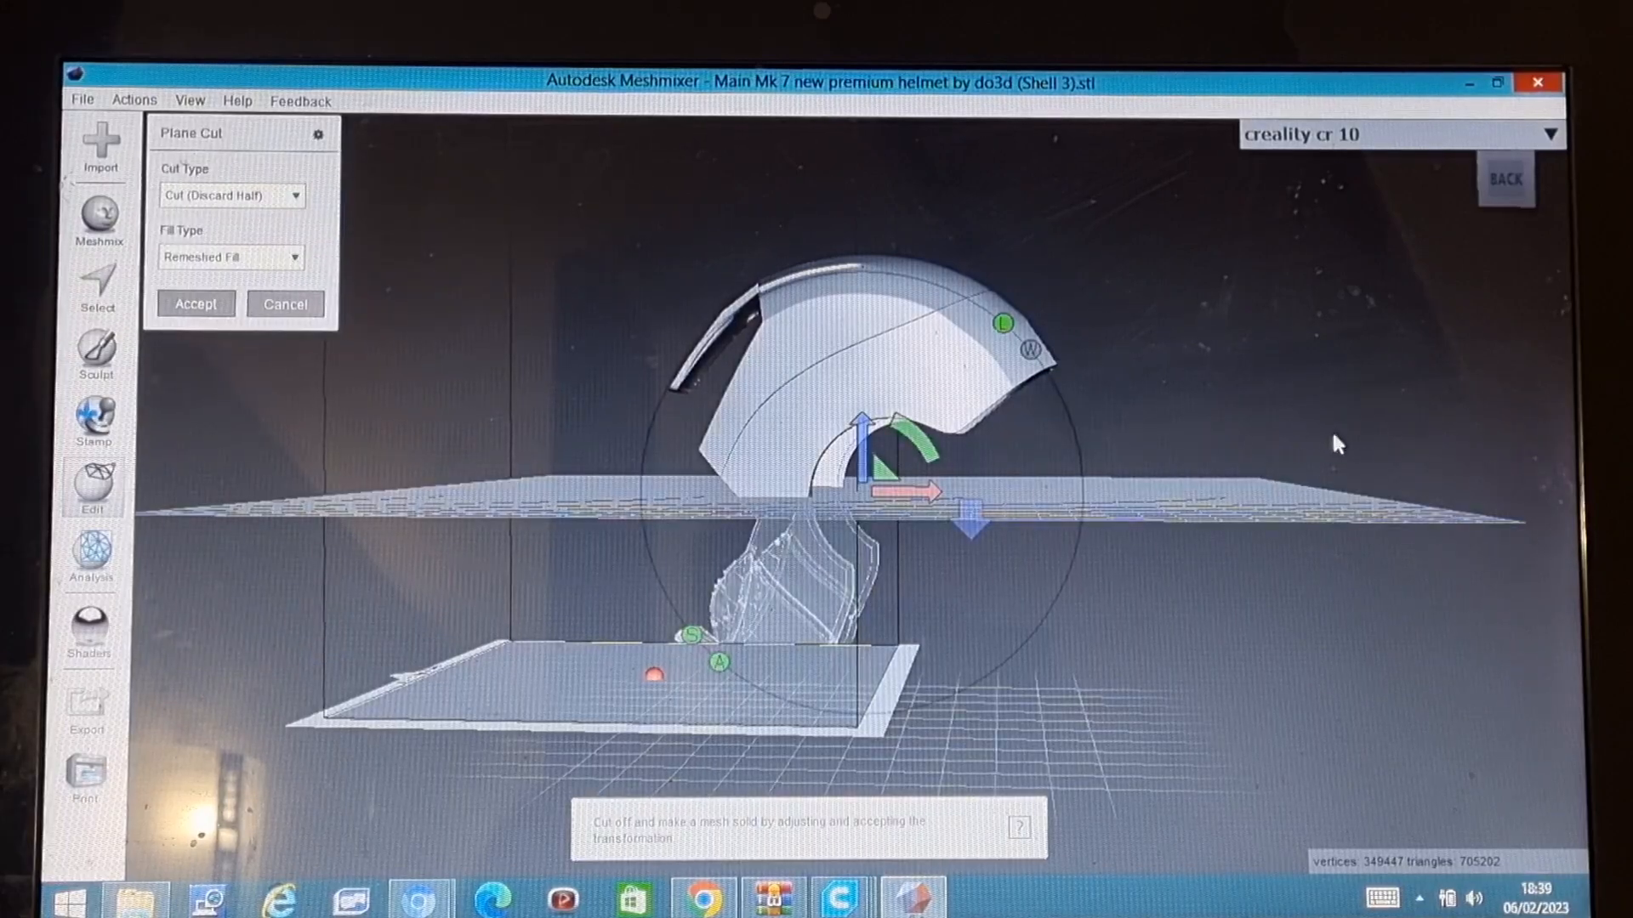
pyautogui.moveTo(917, 448); pyautogui.dragTo(948, 469)
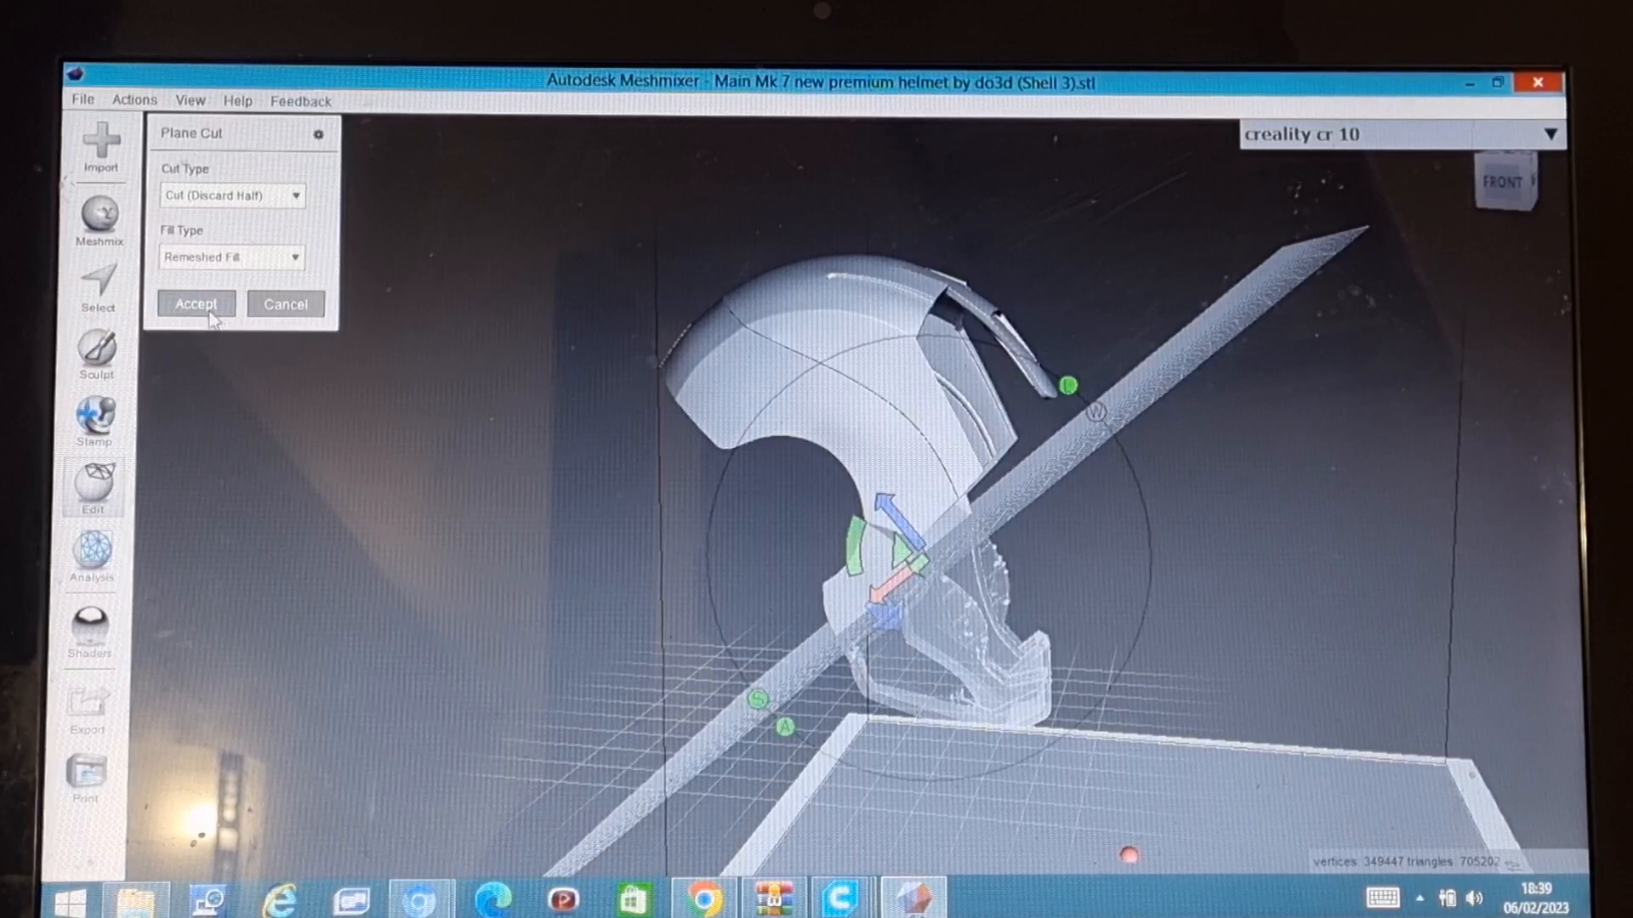
pyautogui.click(196, 304)
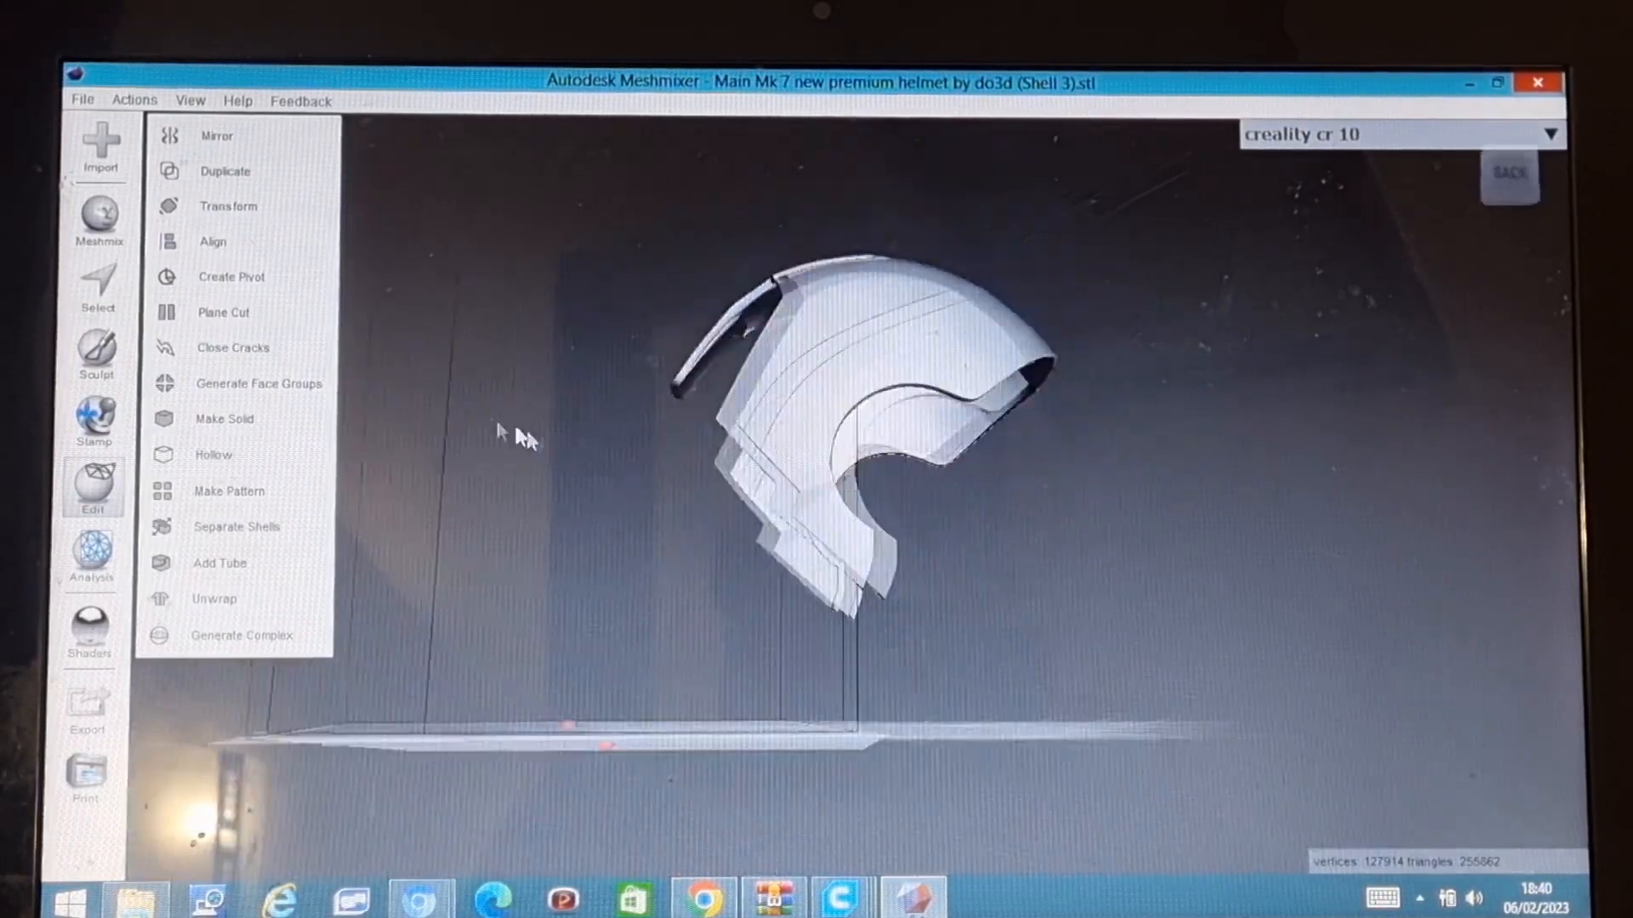
pyautogui.moveTo(521, 437); pyautogui.dragTo(1145, 511)
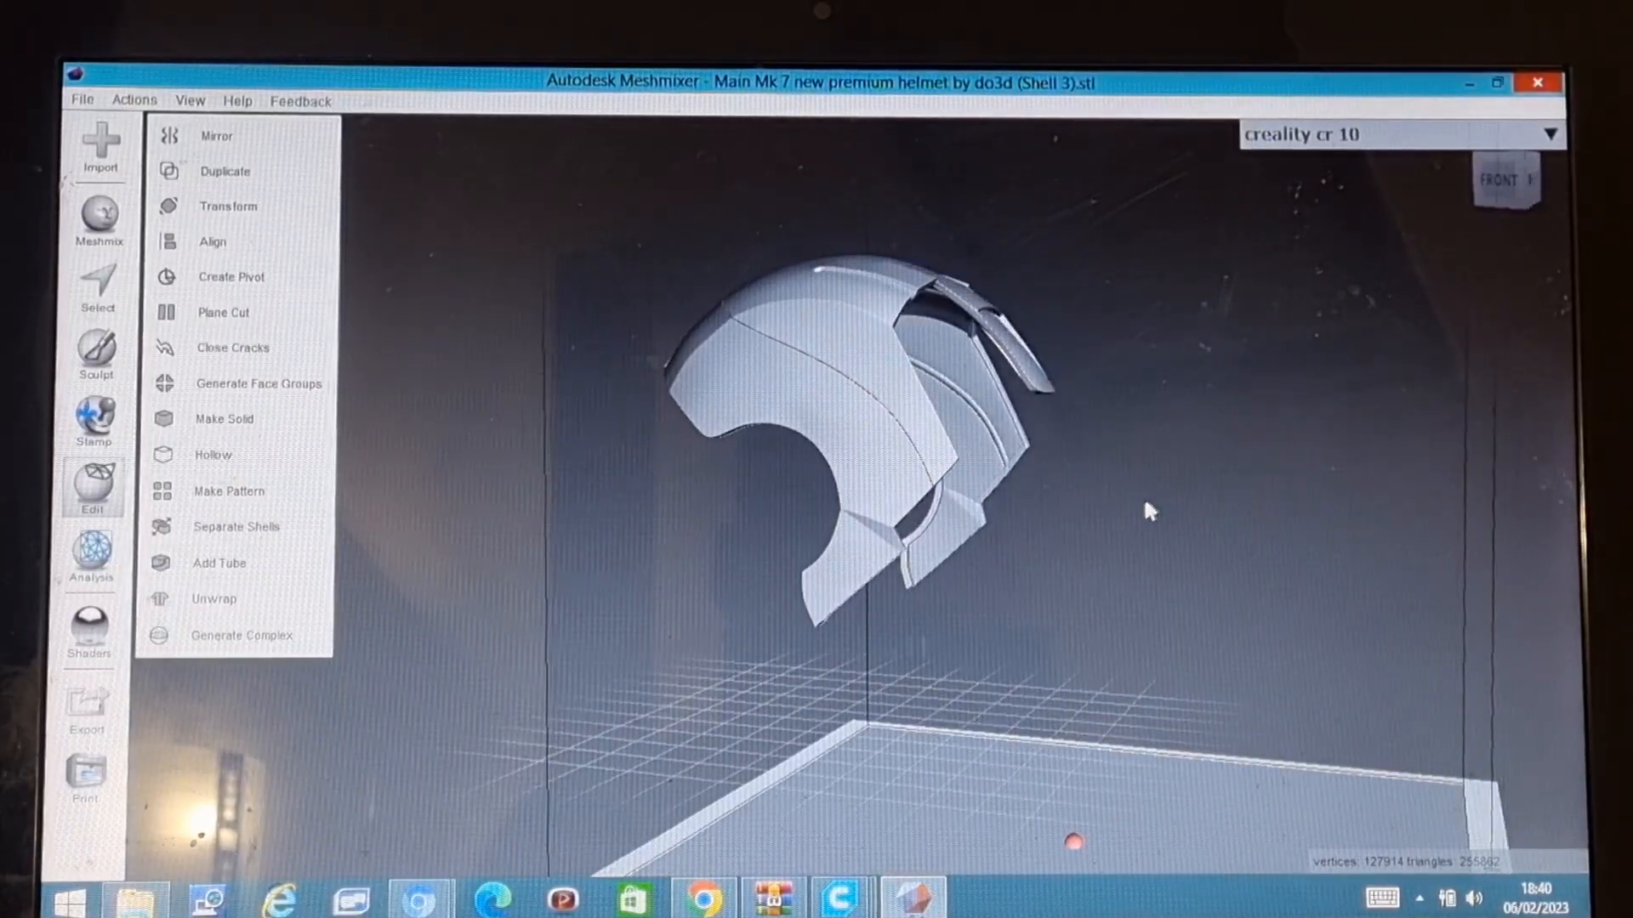
pyautogui.moveTo(1145, 510); pyautogui.dragTo(156, 724)
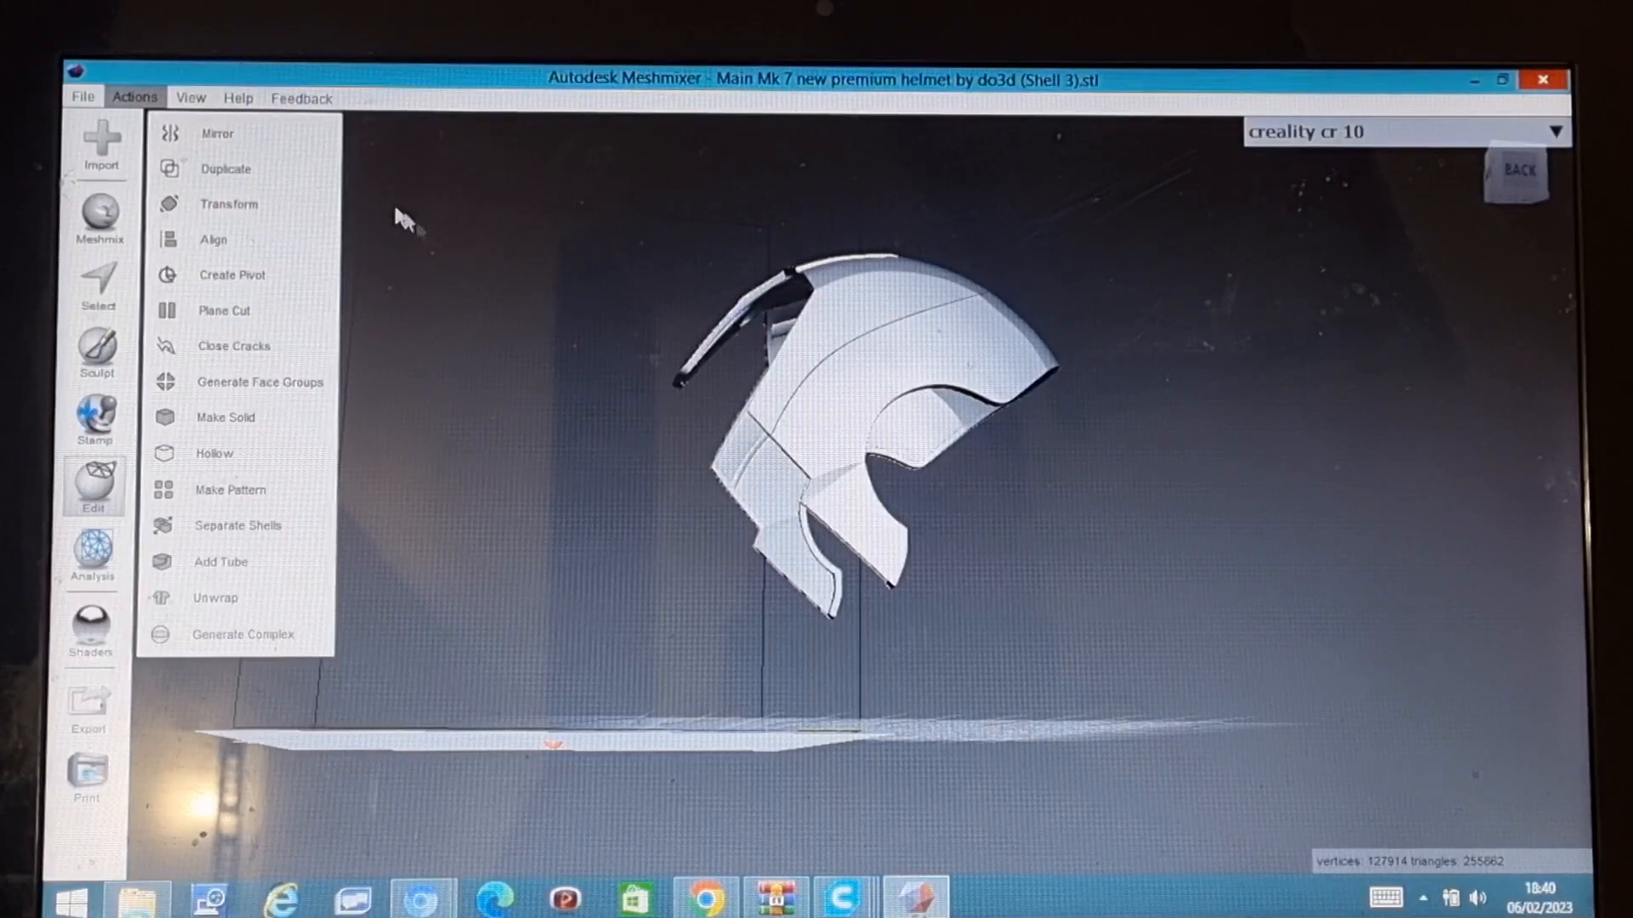
pyautogui.click(224, 310)
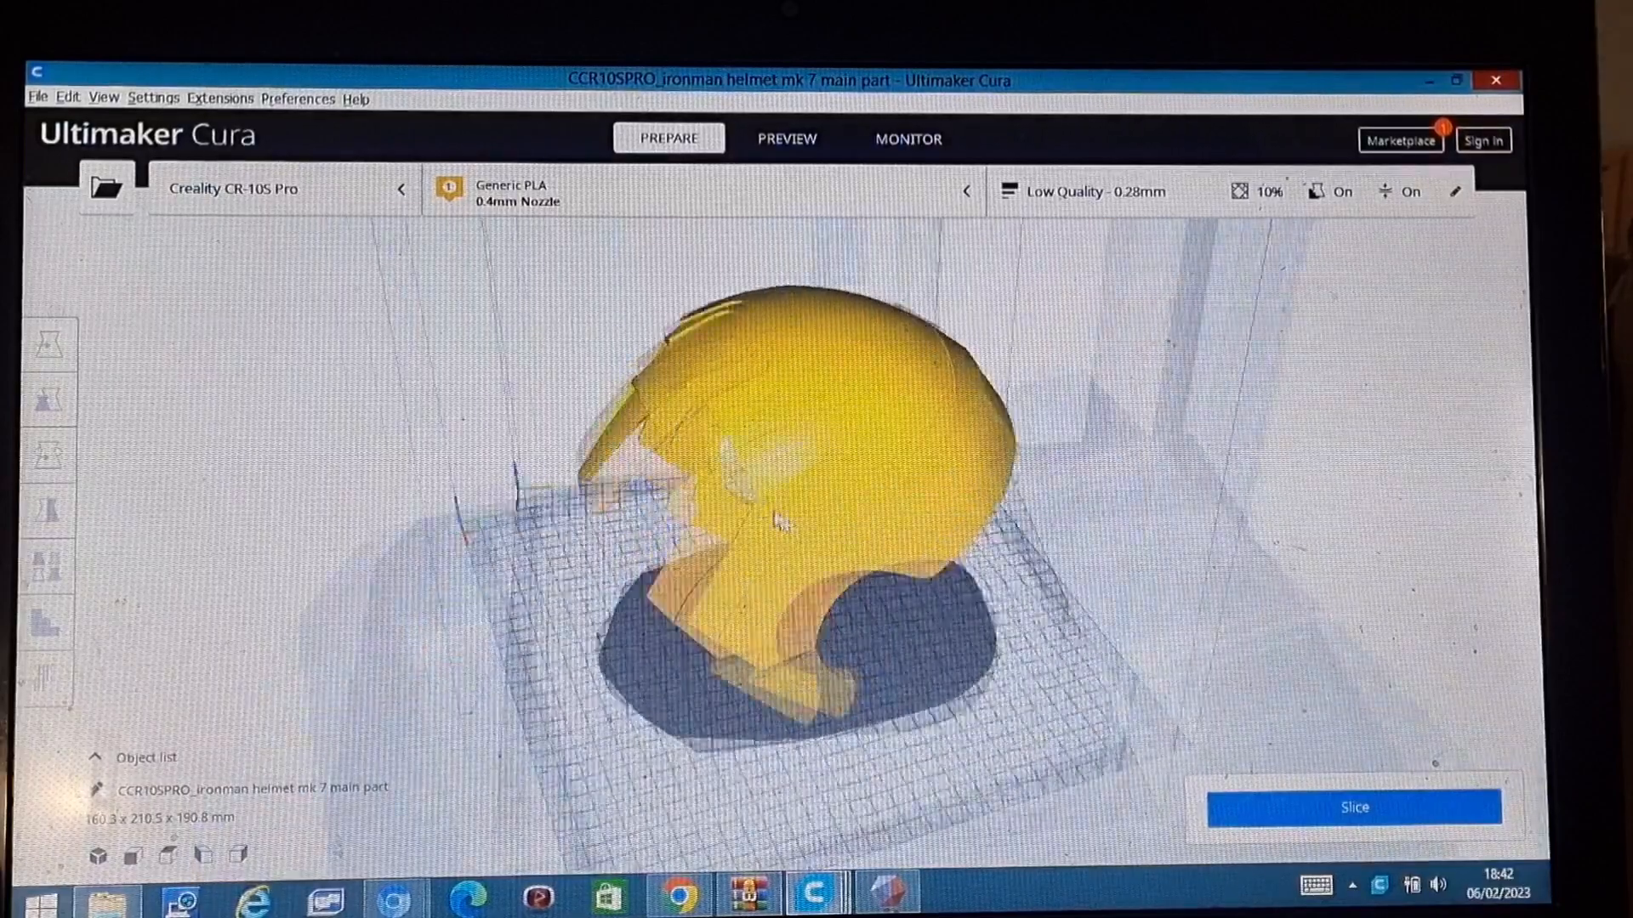
# - Orbit the sliced main part, estimated at 1 day 1 hour 41 minutes and 212g
pyautogui.click(50, 341)
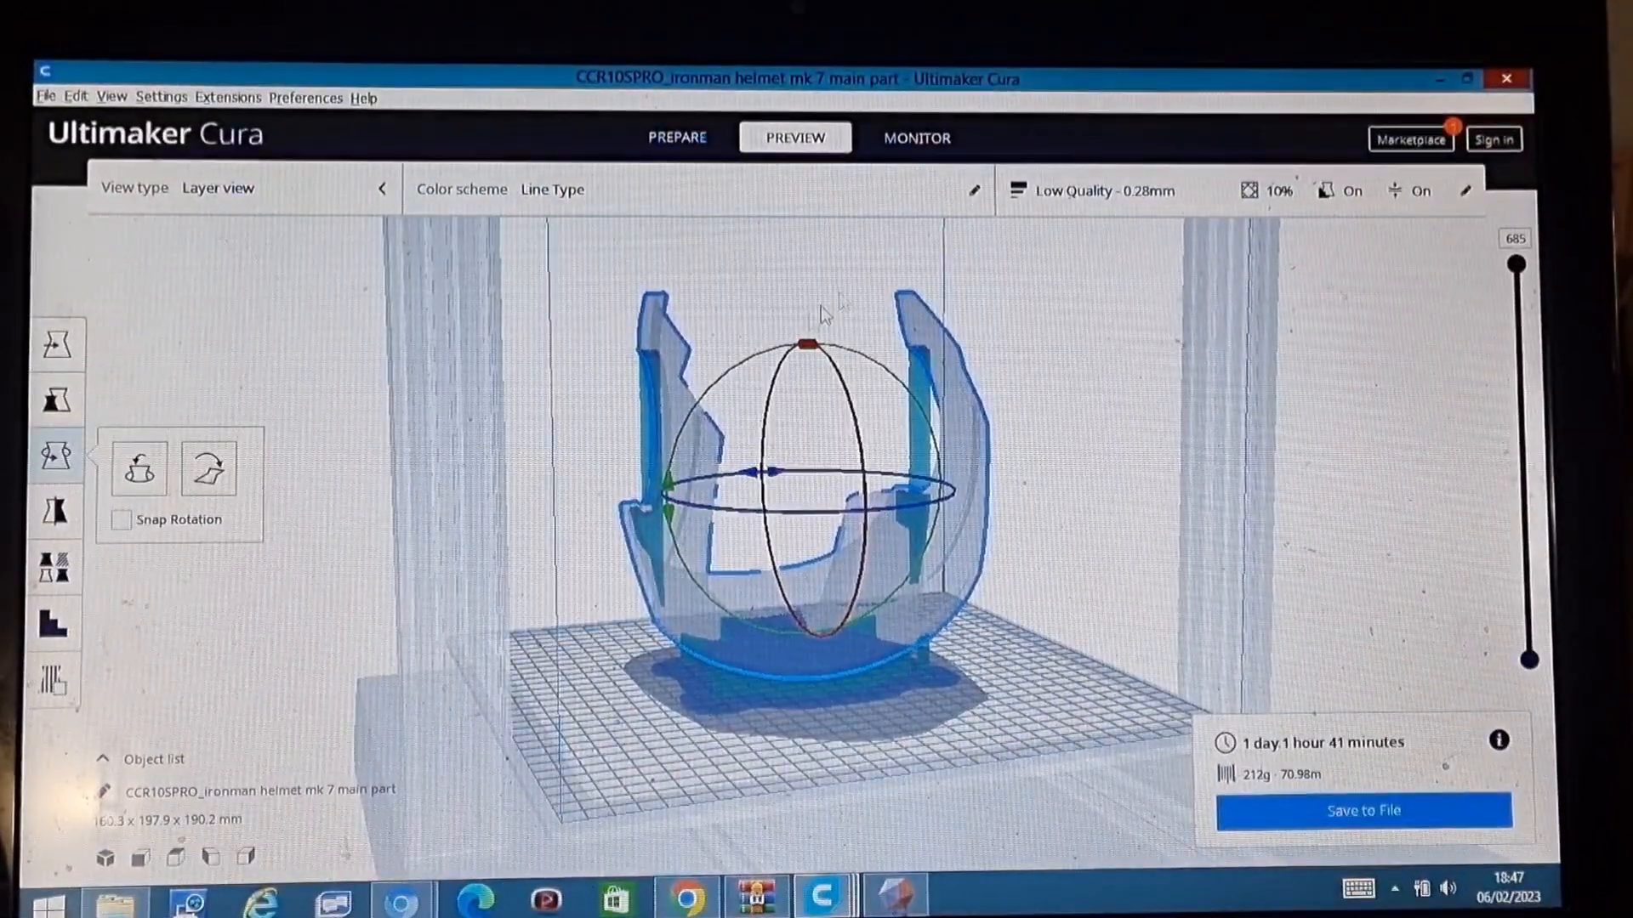
pyautogui.moveTo(823, 312); pyautogui.dragTo(672, 594)
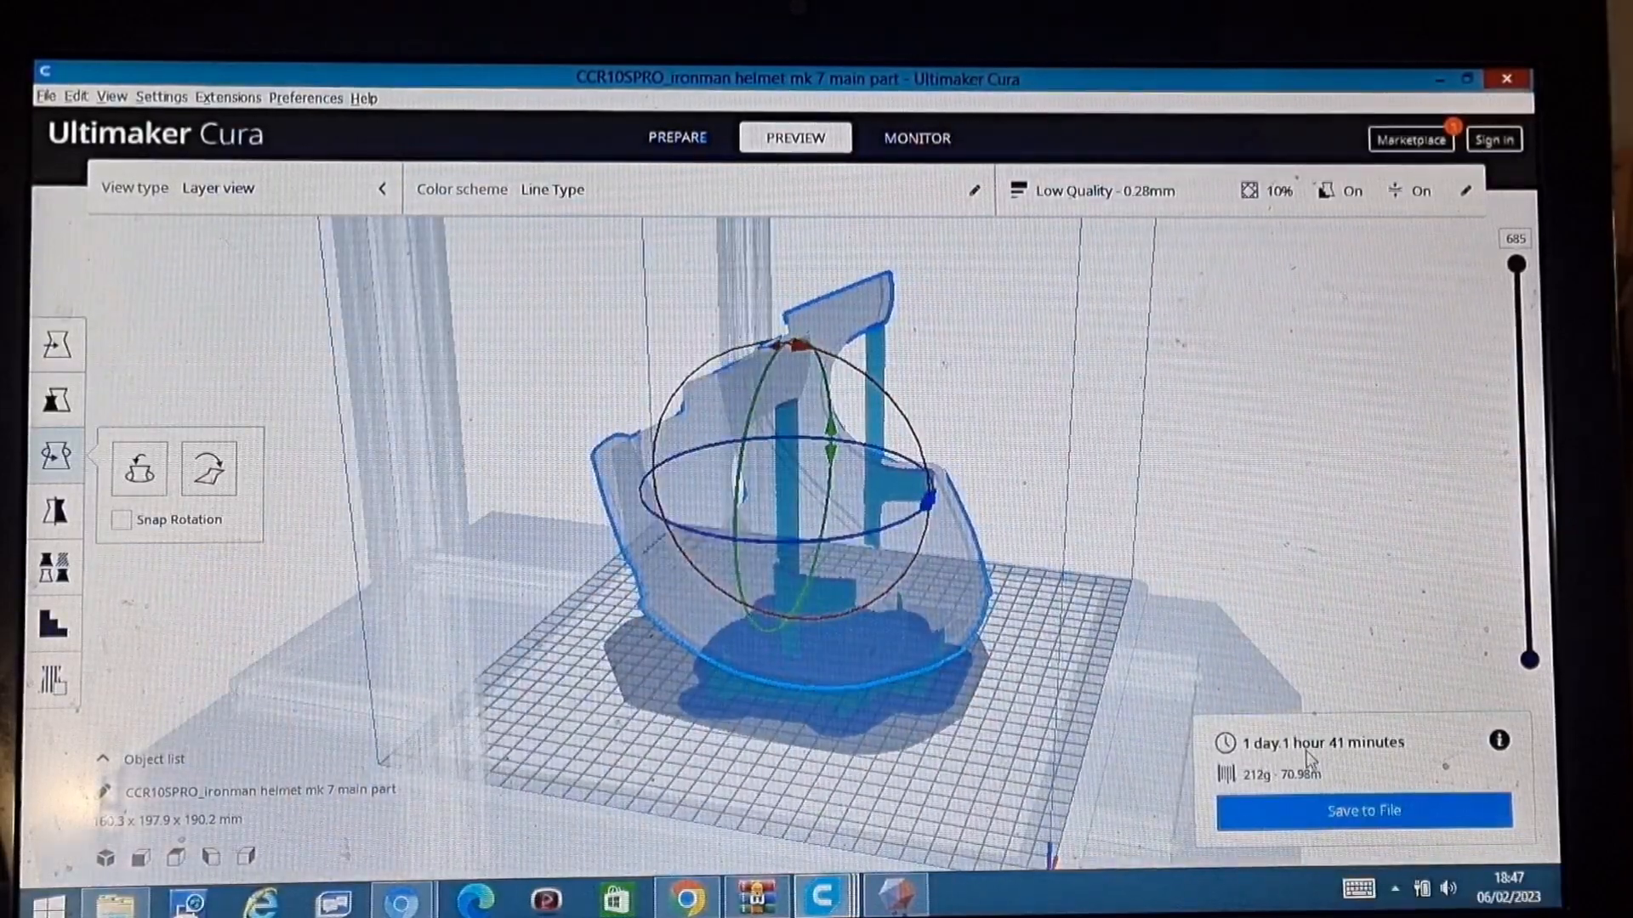
pyautogui.moveTo(1302, 755); pyautogui.dragTo(713, 589)
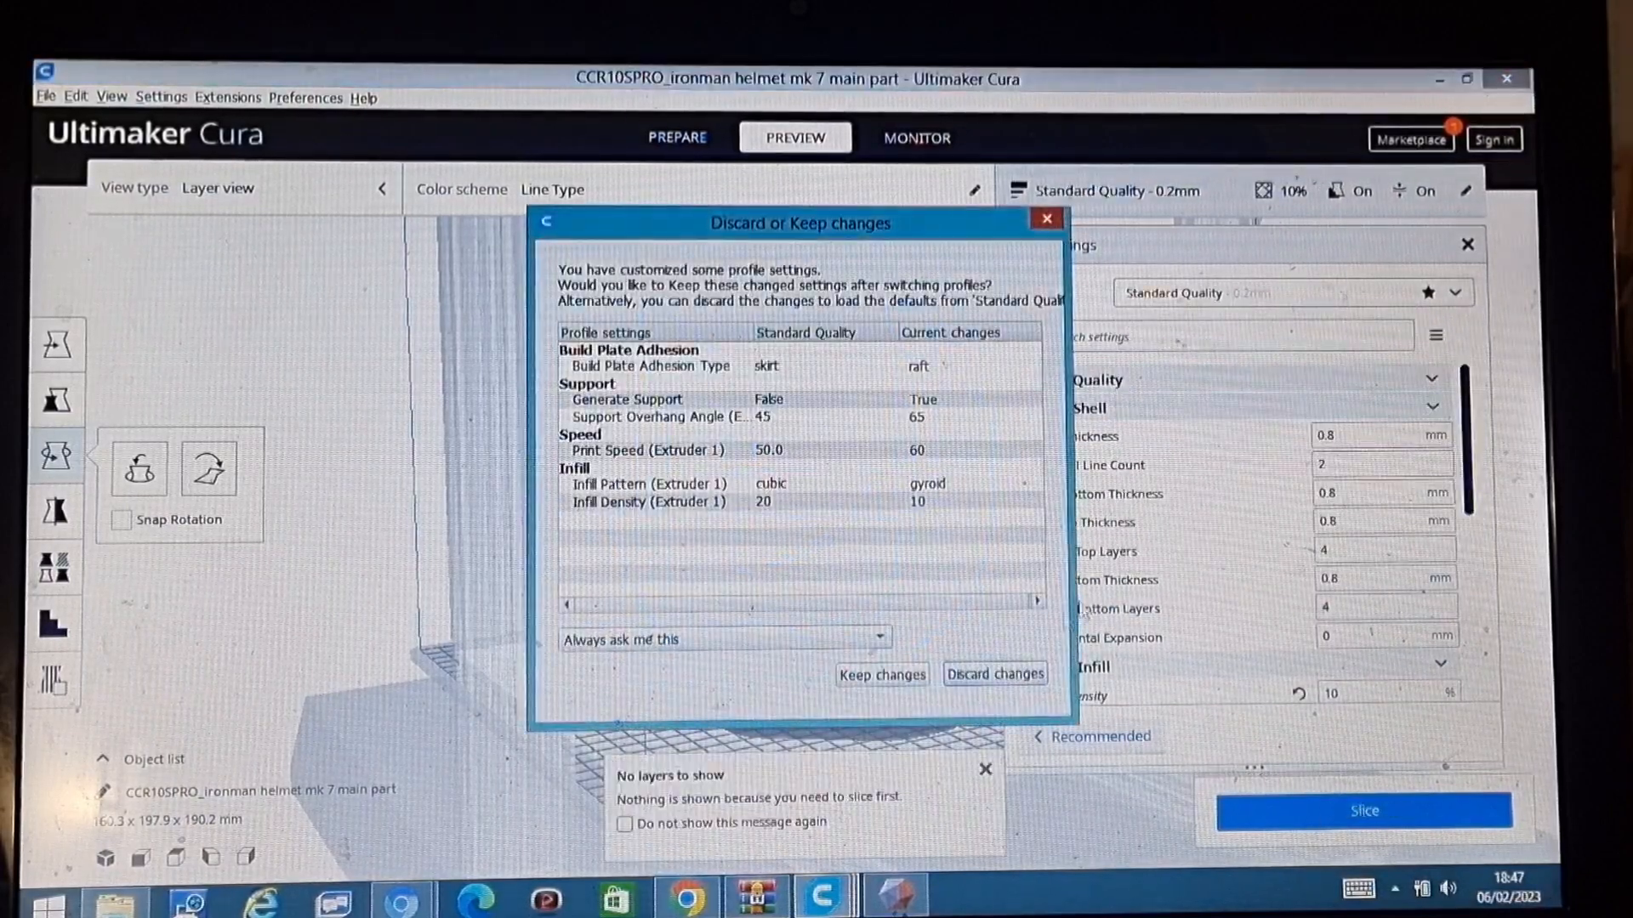
# - Switch to Standard Quality 0.2mm, discarding the custom print settings
pyautogui.click(995, 674)
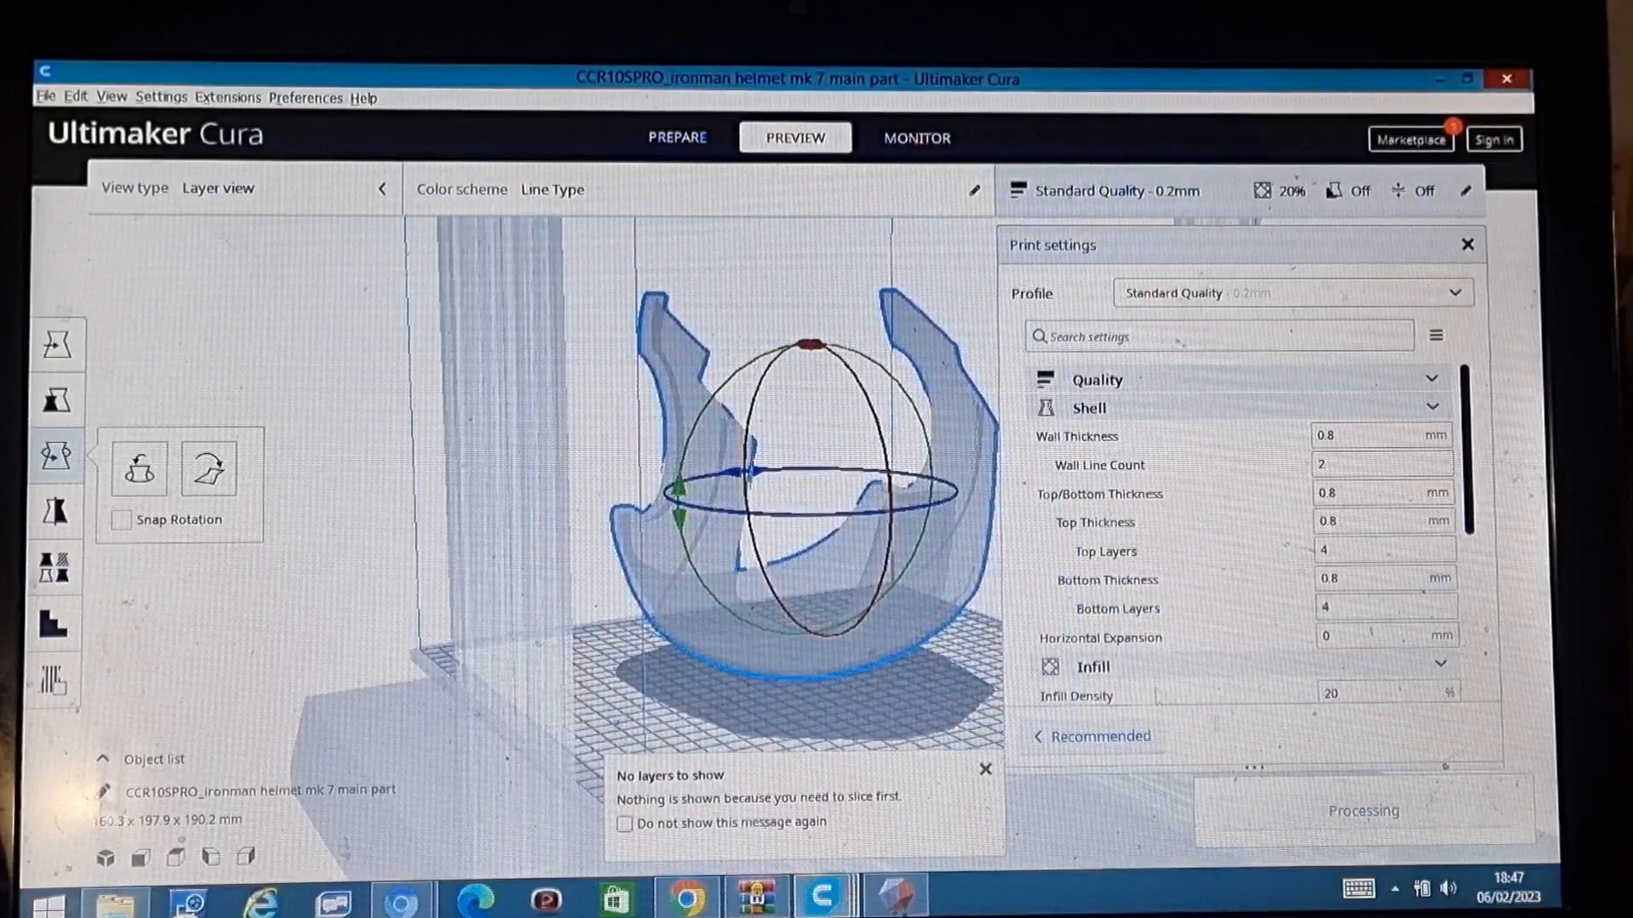